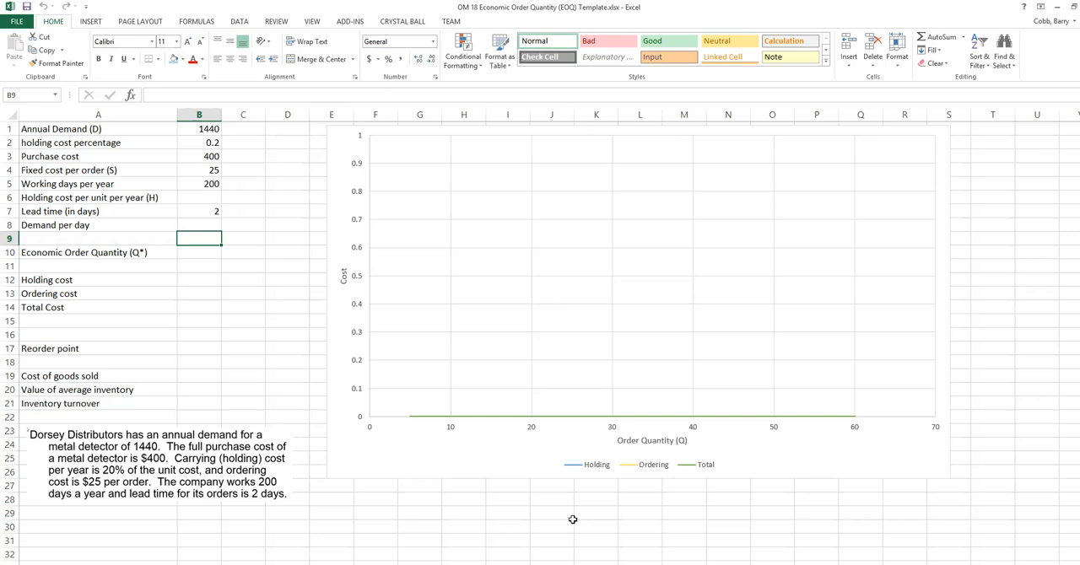
pyautogui.moveTo(321, 494)
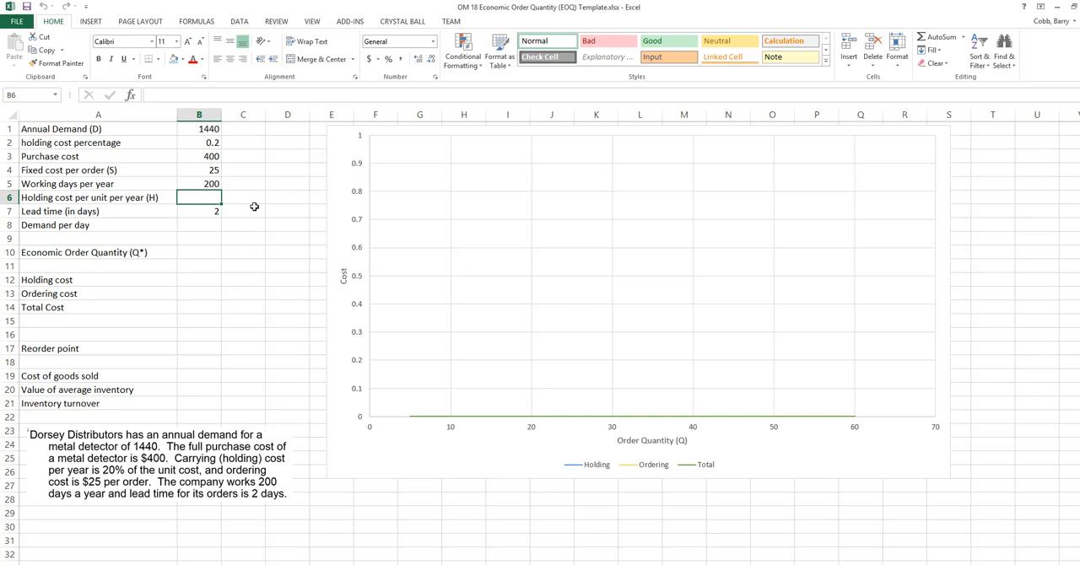
# Step: Enter =B2*B3 in B6 to get a holding cost per unit of 80
pyautogui.write('=')
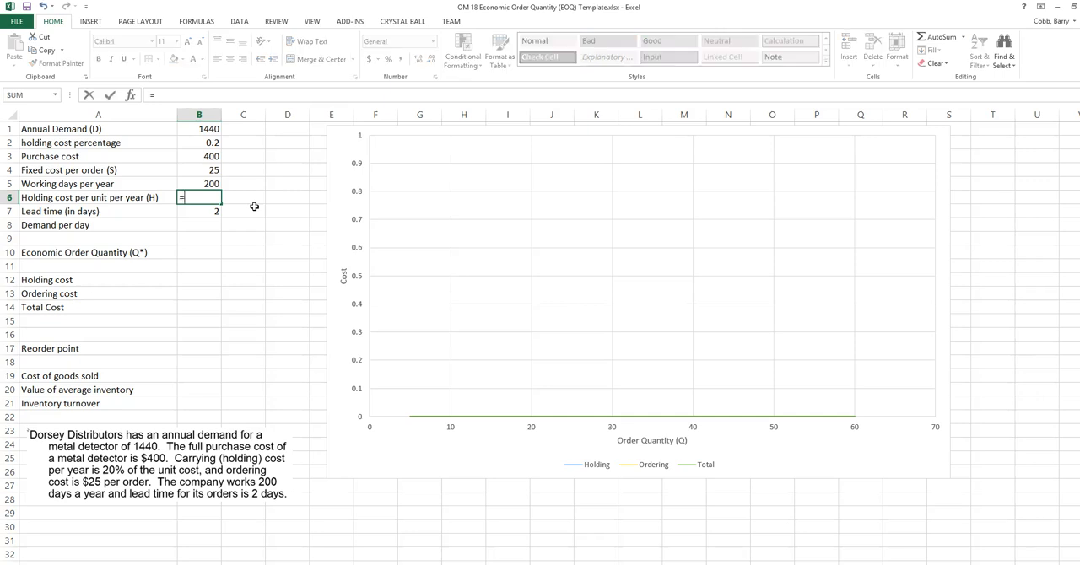
pyautogui.click(200, 142)
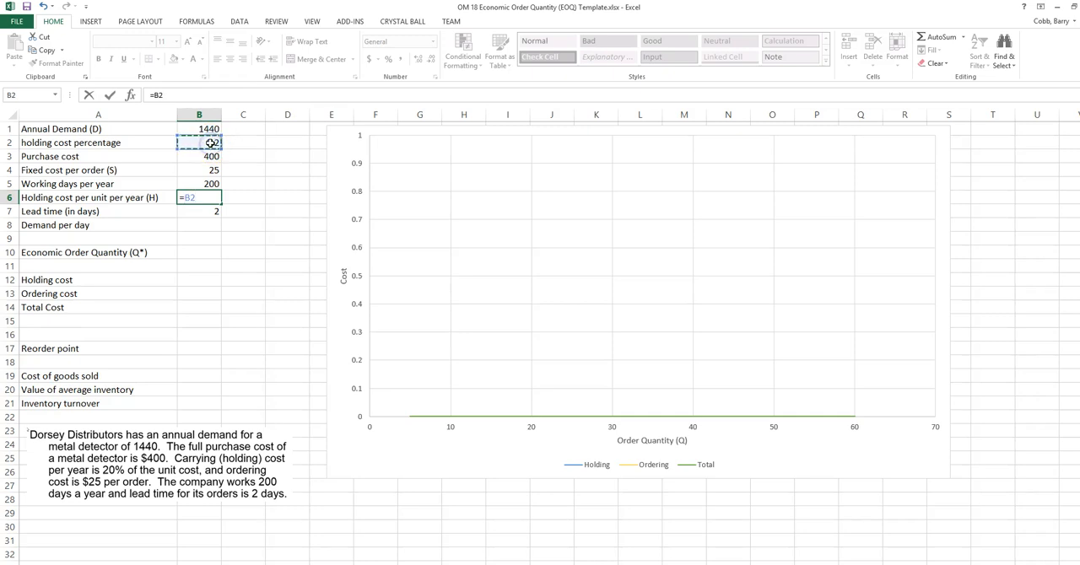
pyautogui.click(199, 156)
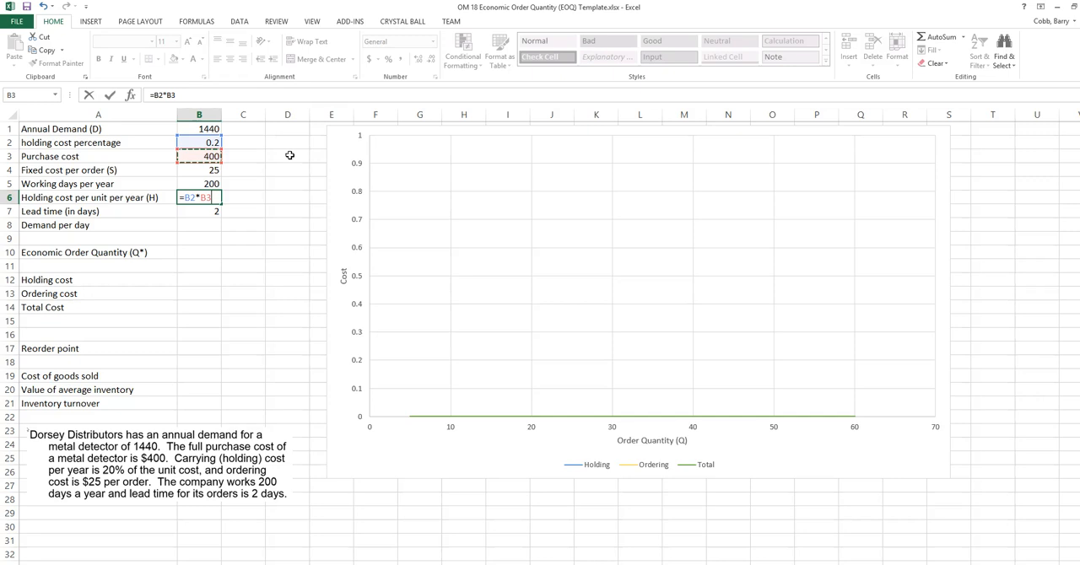
pyautogui.press('Return')
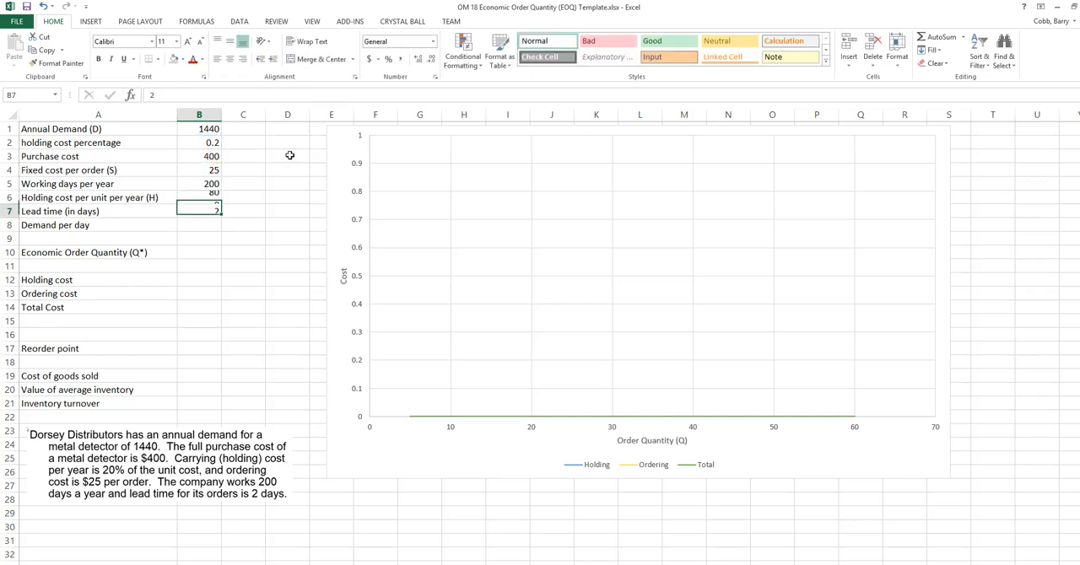
pyautogui.press('Return')
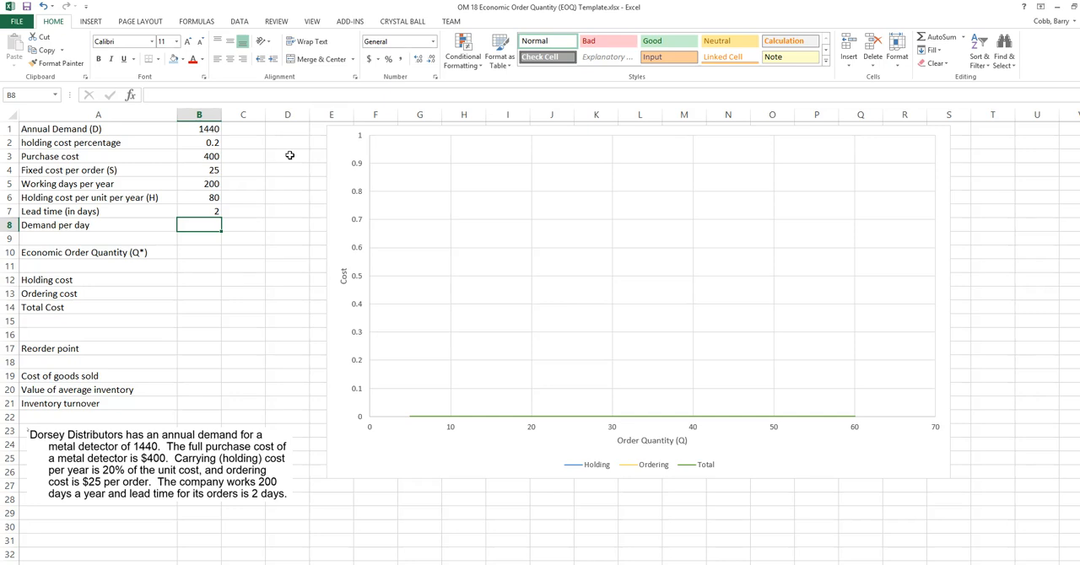
# Step: Enter =B1/B5 in B8 to get a demand per day of 7.2
pyautogui.write('=')
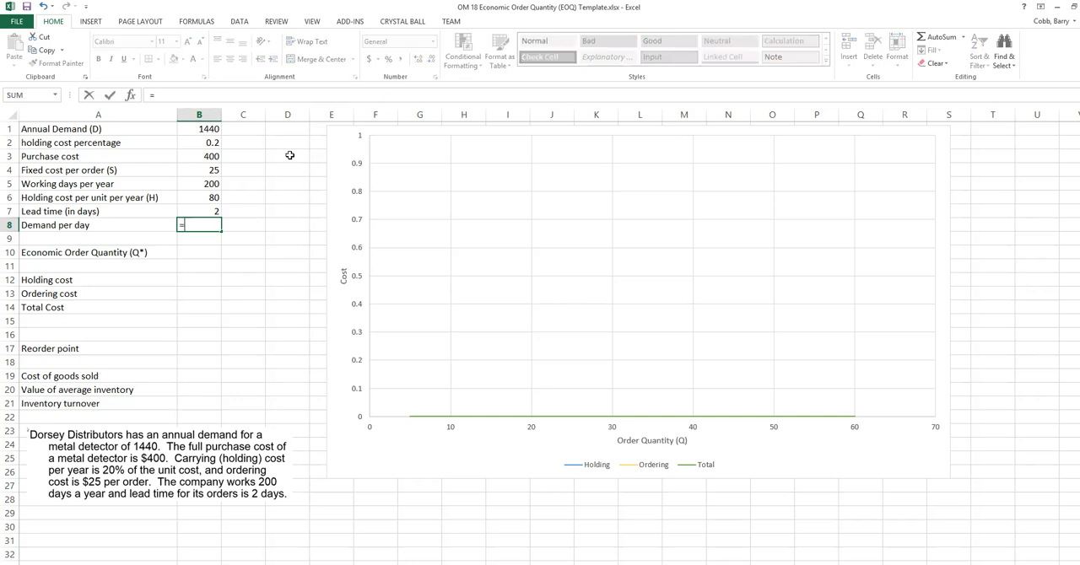
pyautogui.click(199, 128)
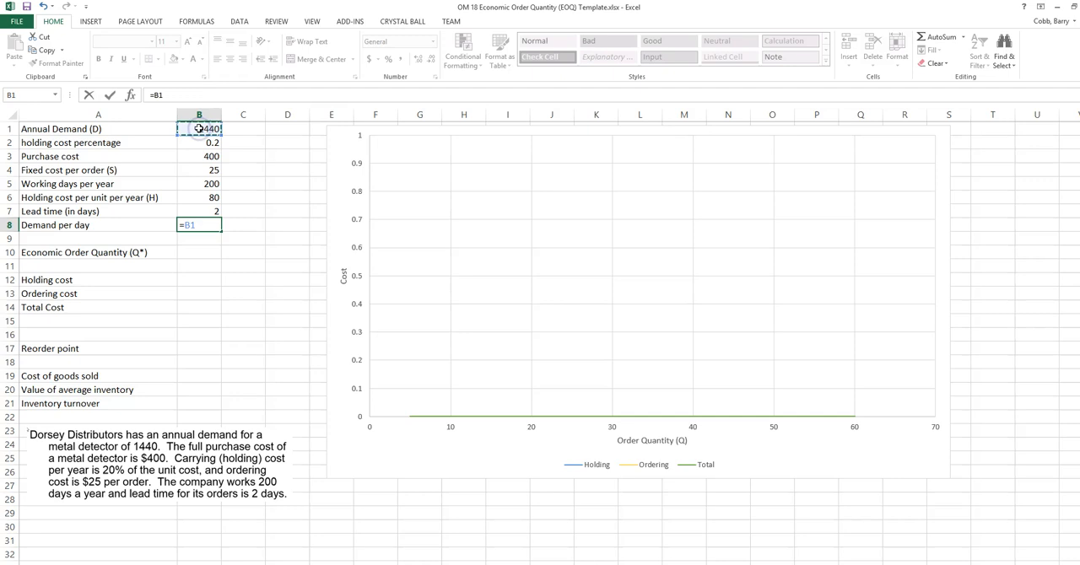
pyautogui.write('/')
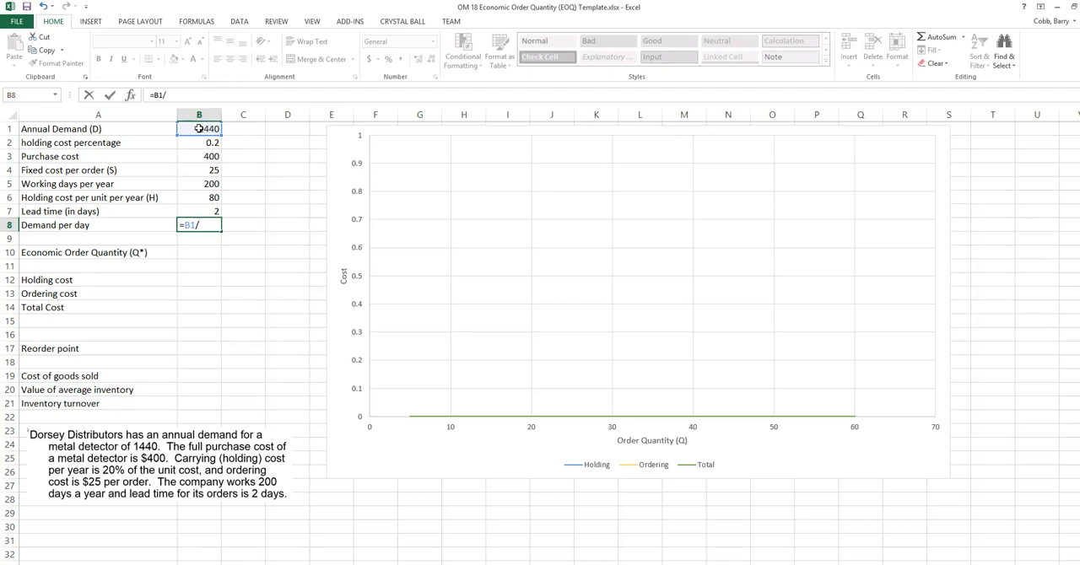
pyautogui.click(199, 183)
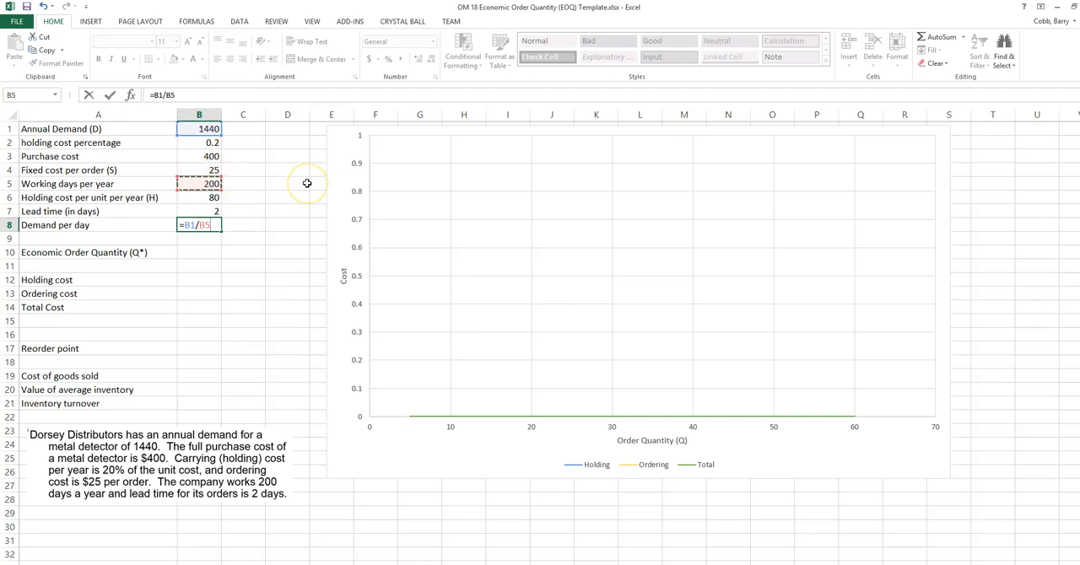
pyautogui.press('Return')
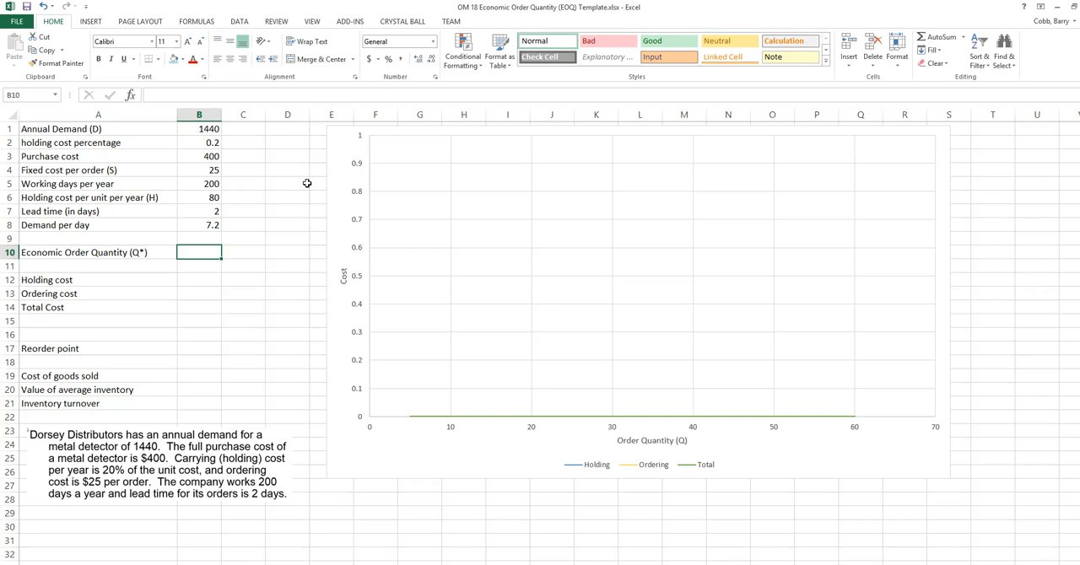
# Step: Enter 100 in B10 as the starting order quantity
pyautogui.write('100')
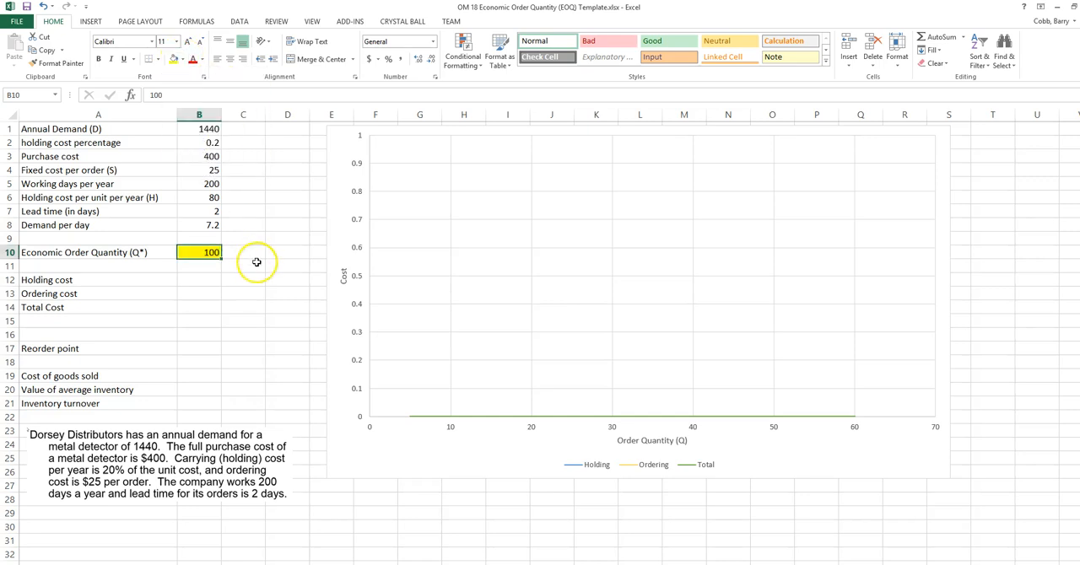
pyautogui.click(243, 266)
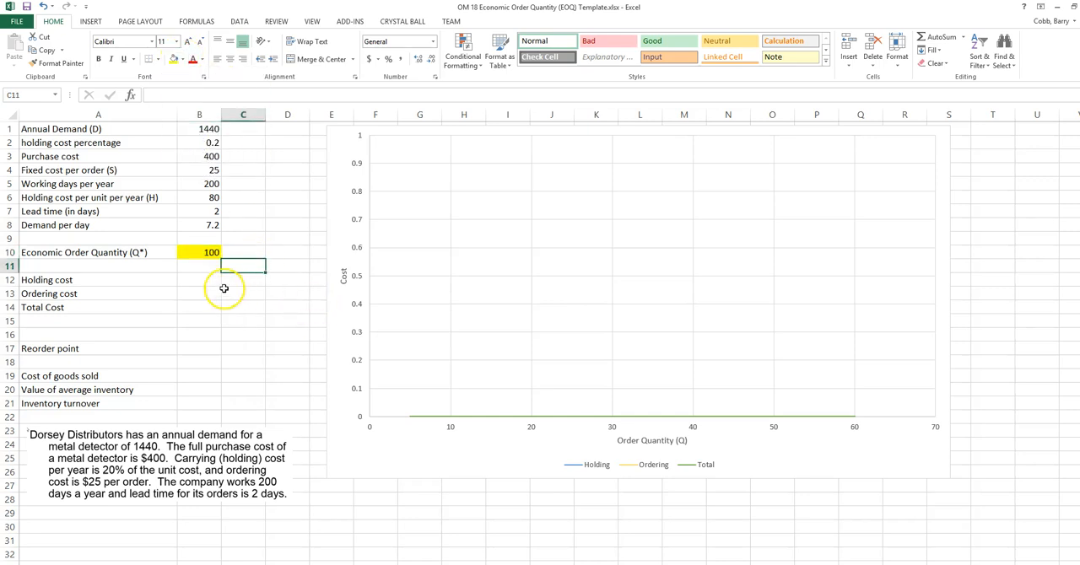
pyautogui.click(199, 279)
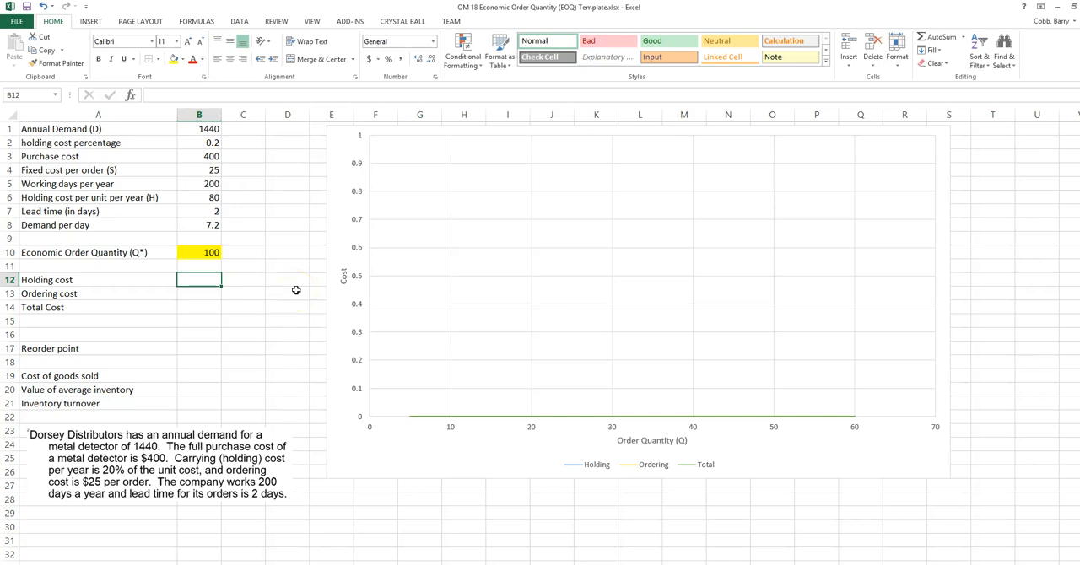
# Step: Enter =B10/2*B6 in B12 to get a holding cost of 4000
pyautogui.write('=')
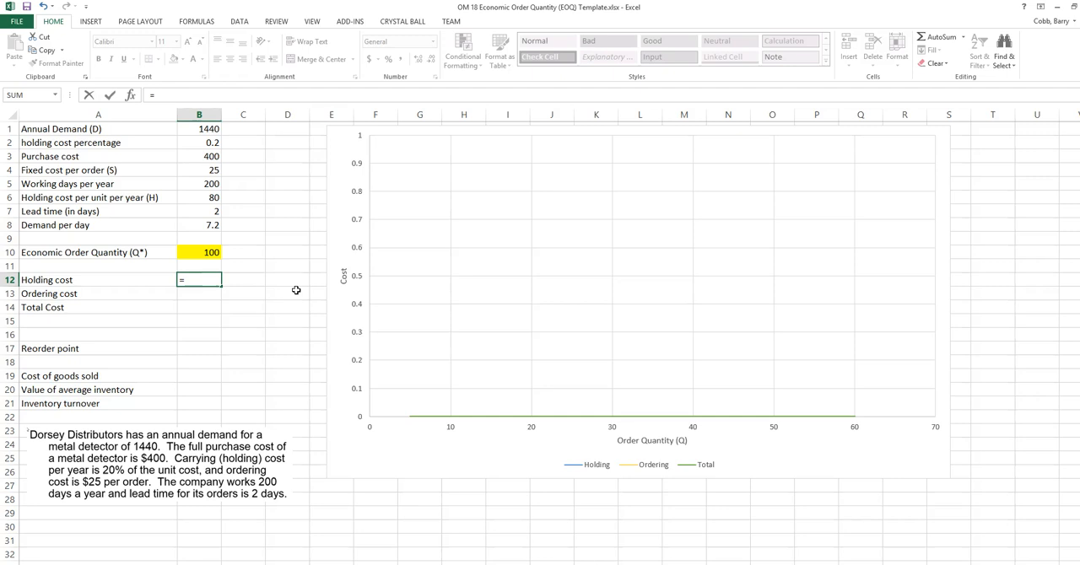
pyautogui.click(200, 252)
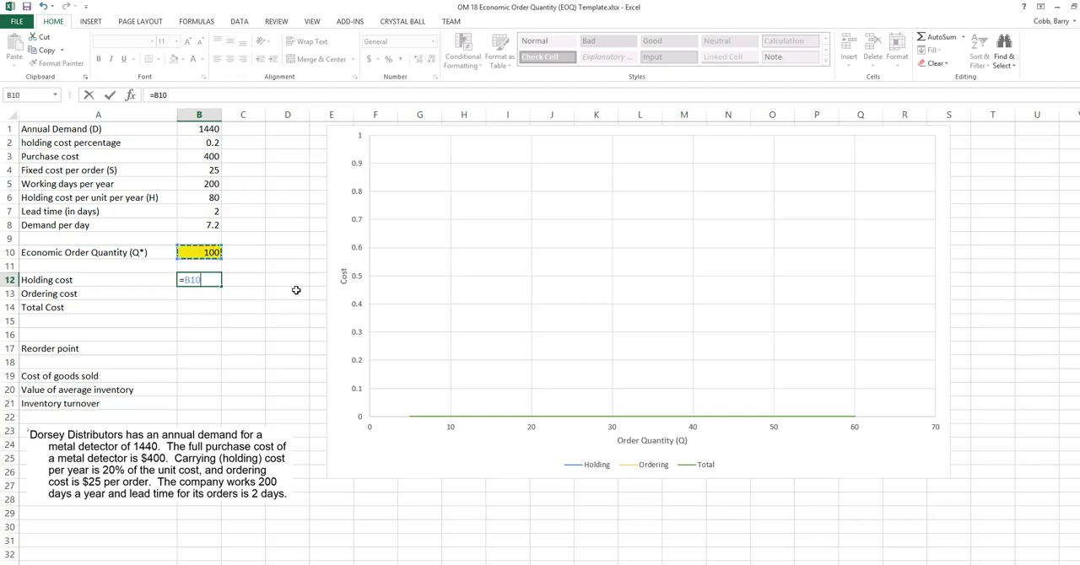
pyautogui.write('/2')
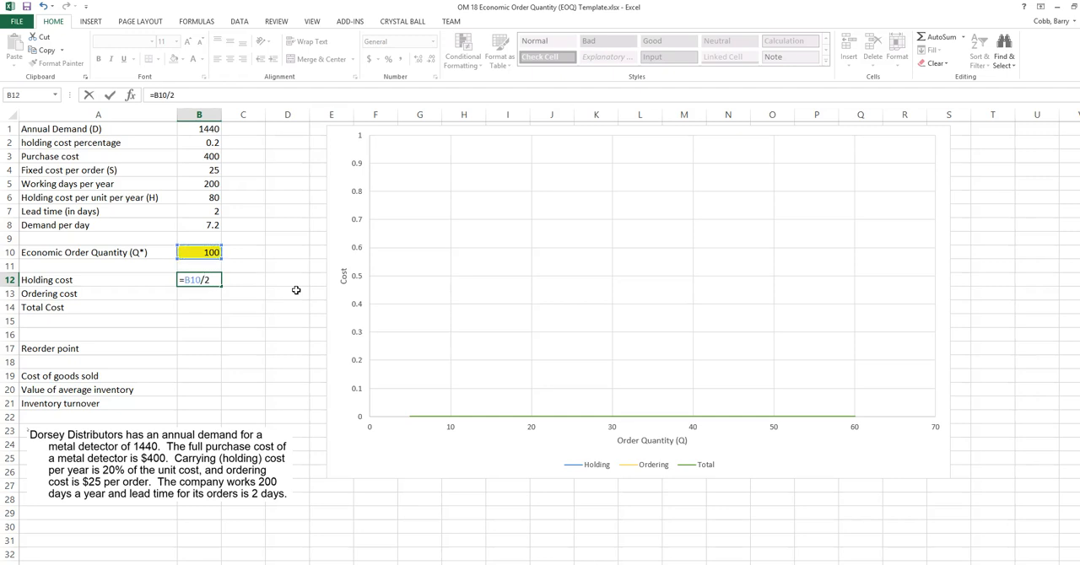
pyautogui.write('*')
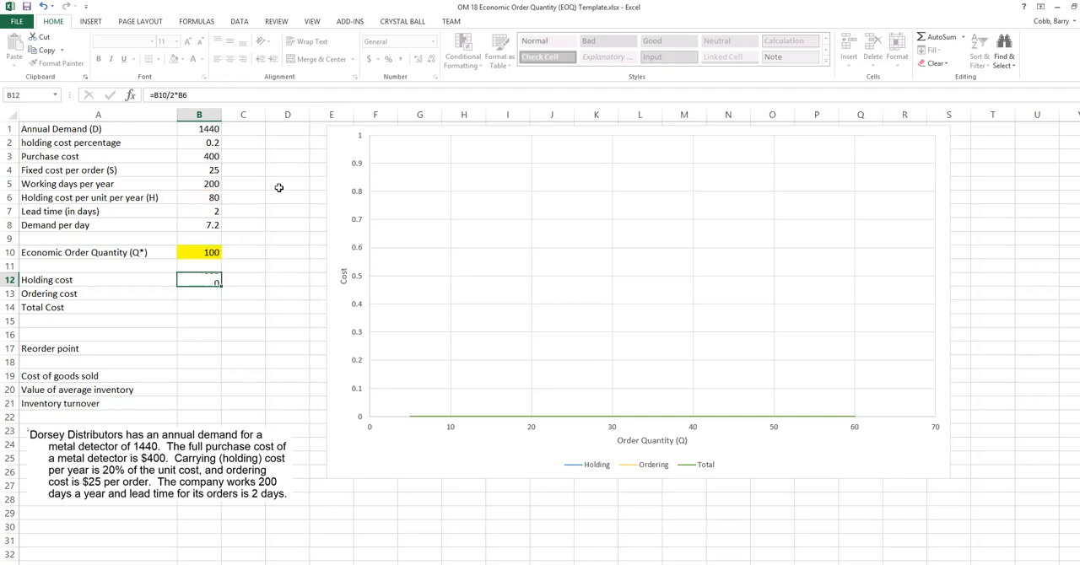
pyautogui.press('Return')
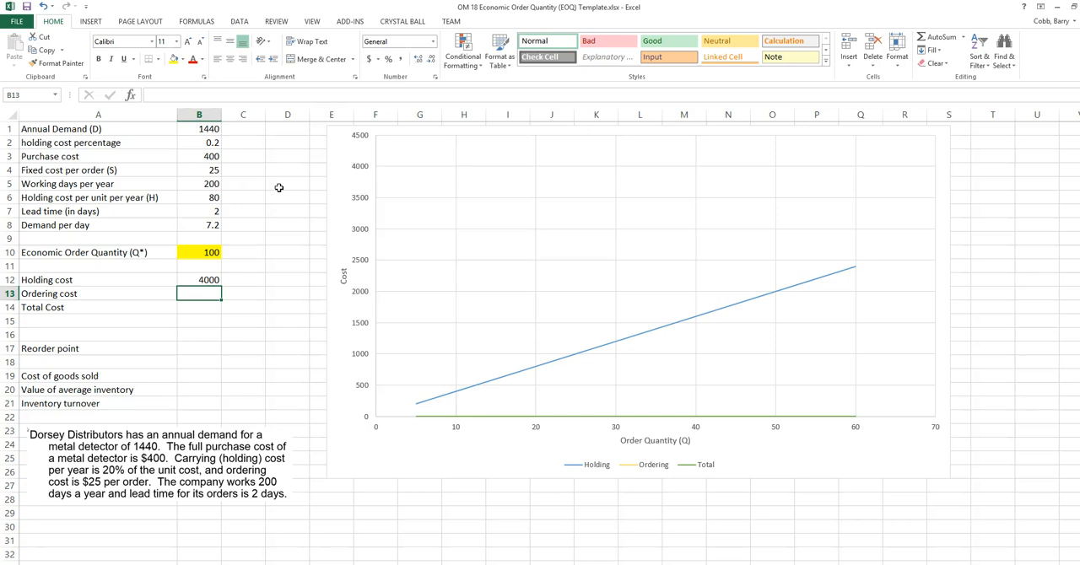
# Step: Add ordering cost =B1/B10*B4 (360) and total cost =B12+B13 (4360)
pyautogui.write('=')
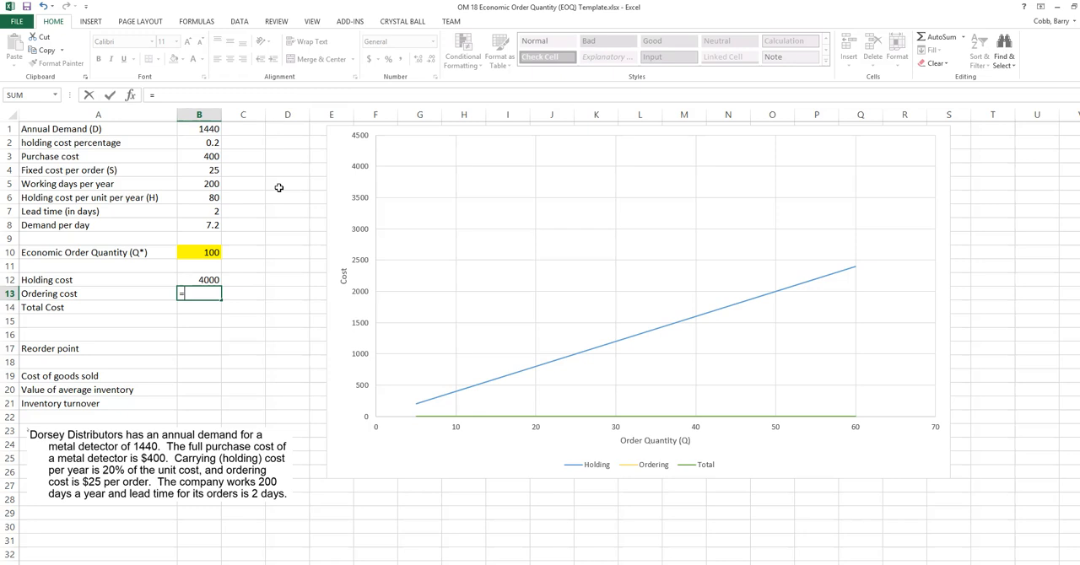
pyautogui.click(199, 128)
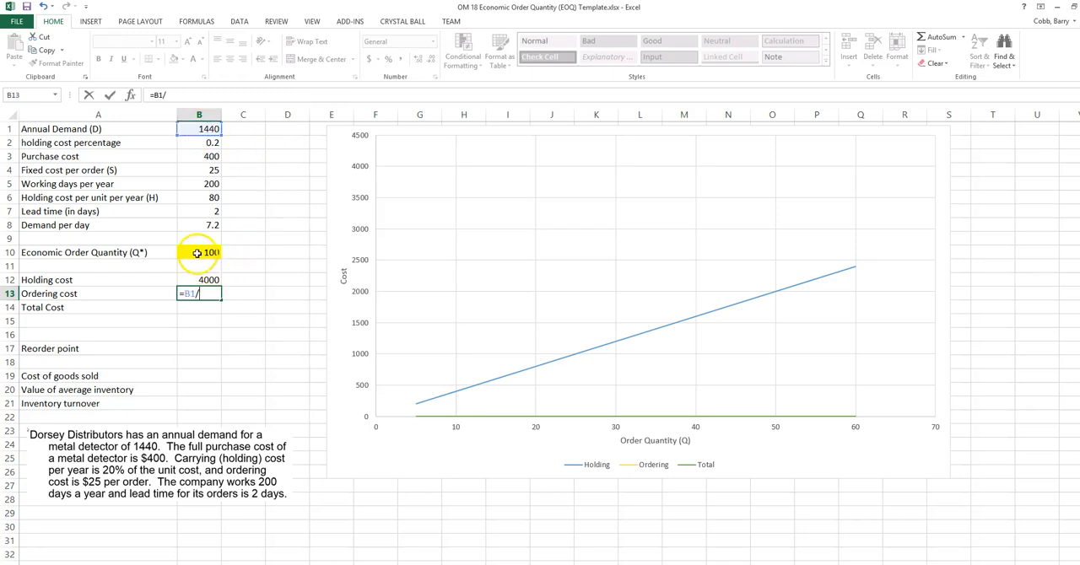
pyautogui.click(200, 253)
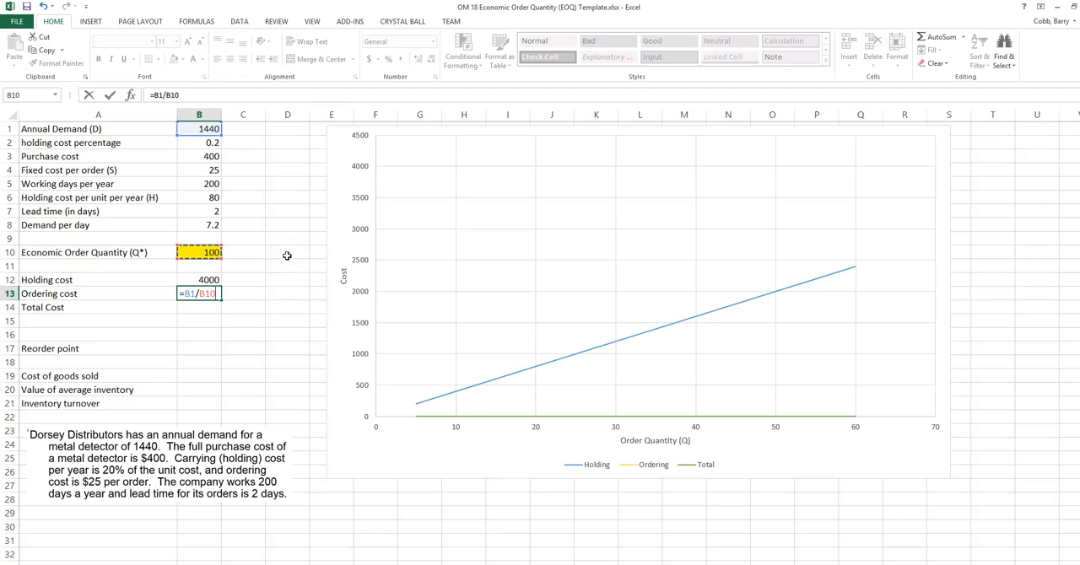
pyautogui.write('*')
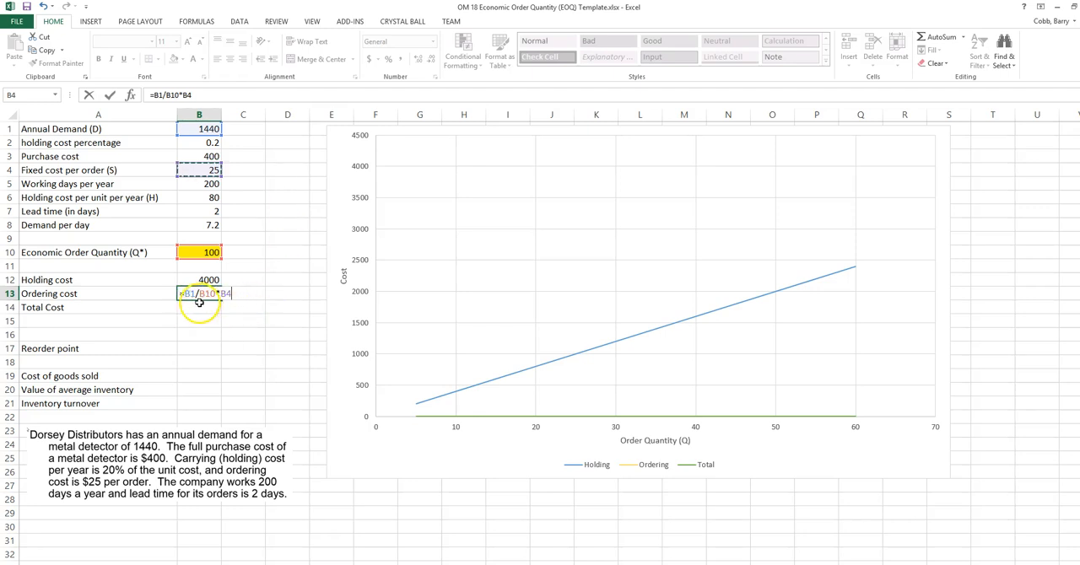
pyautogui.moveTo(225, 302)
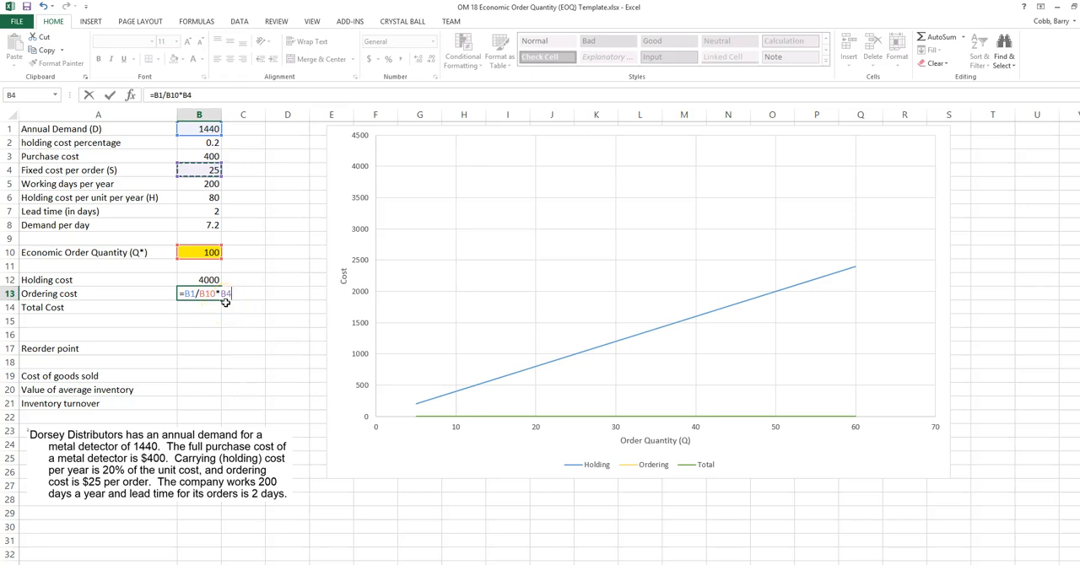
pyautogui.press('Return')
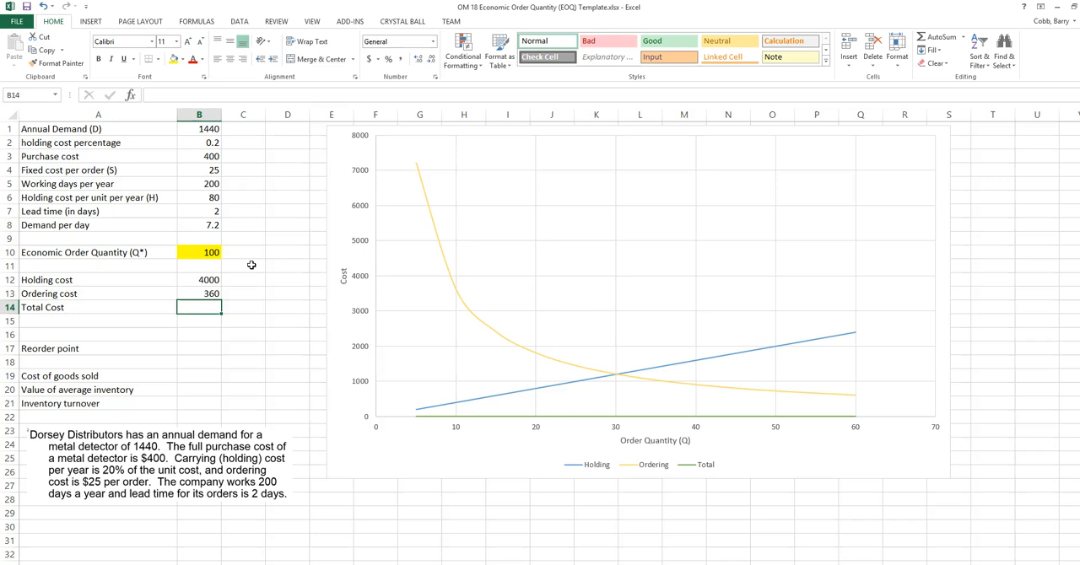
pyautogui.write('=B12+B13')
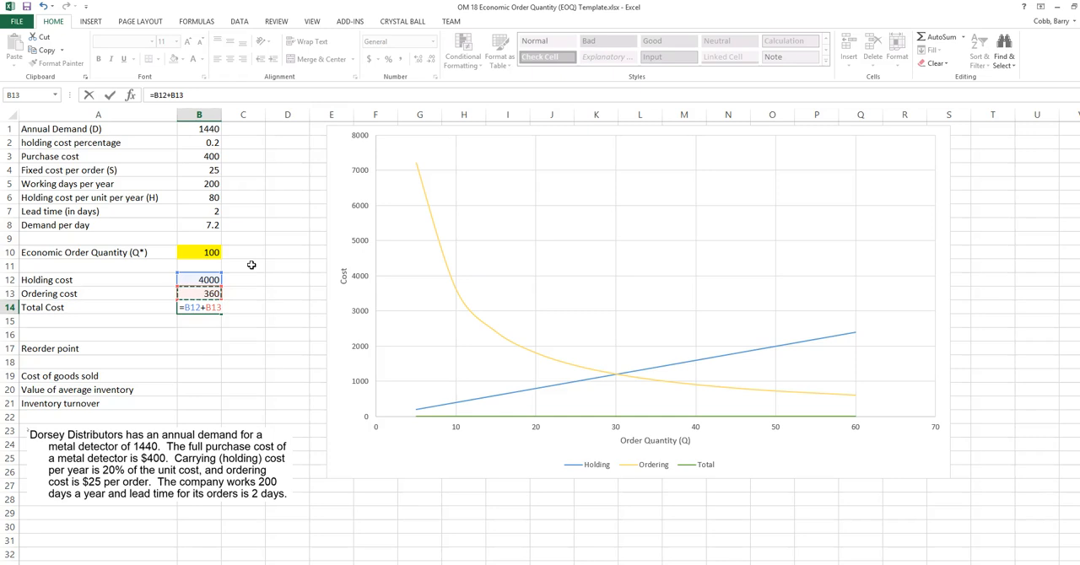
pyautogui.press('Return')
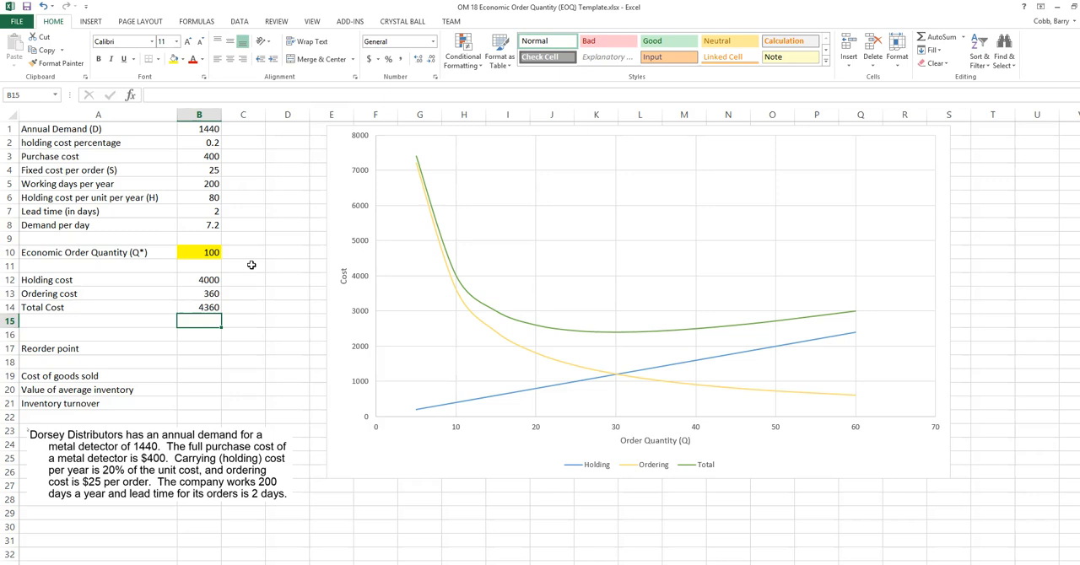
pyautogui.moveTo(431, 229)
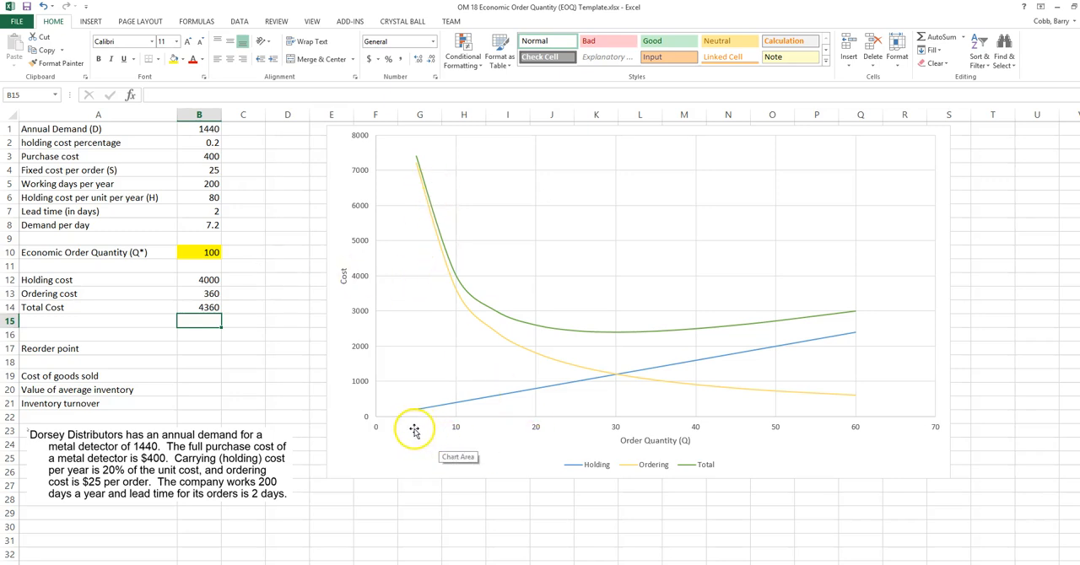
pyautogui.moveTo(690, 436)
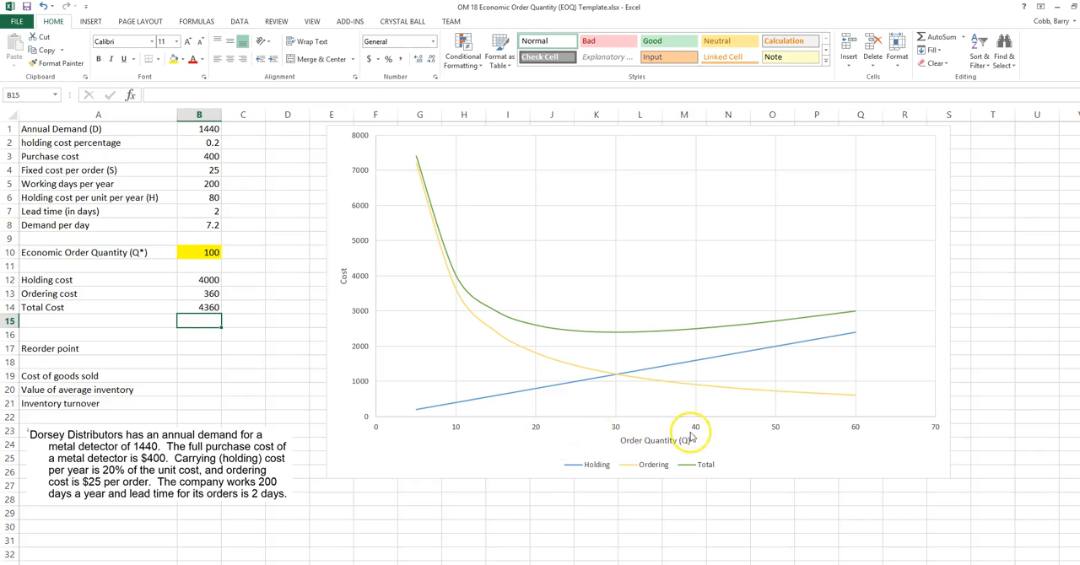
pyautogui.moveTo(519, 243)
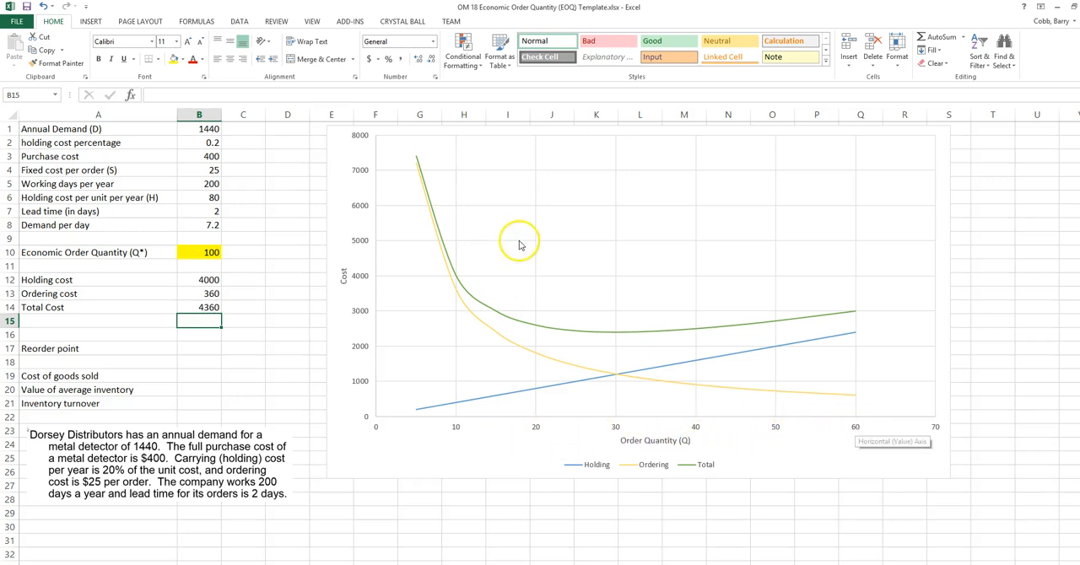
pyautogui.moveTo(595, 375)
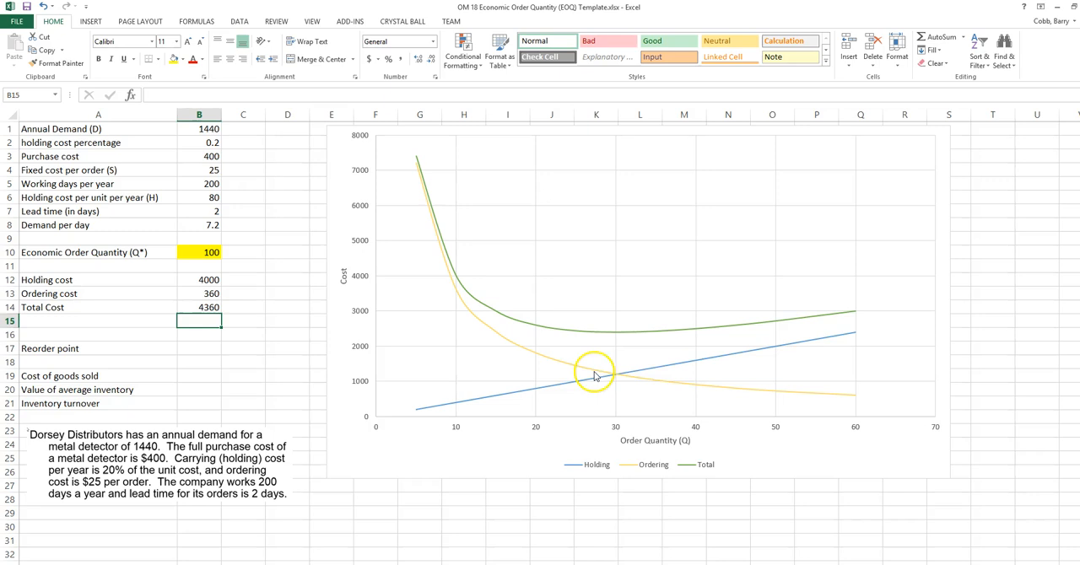
pyautogui.moveTo(827, 328)
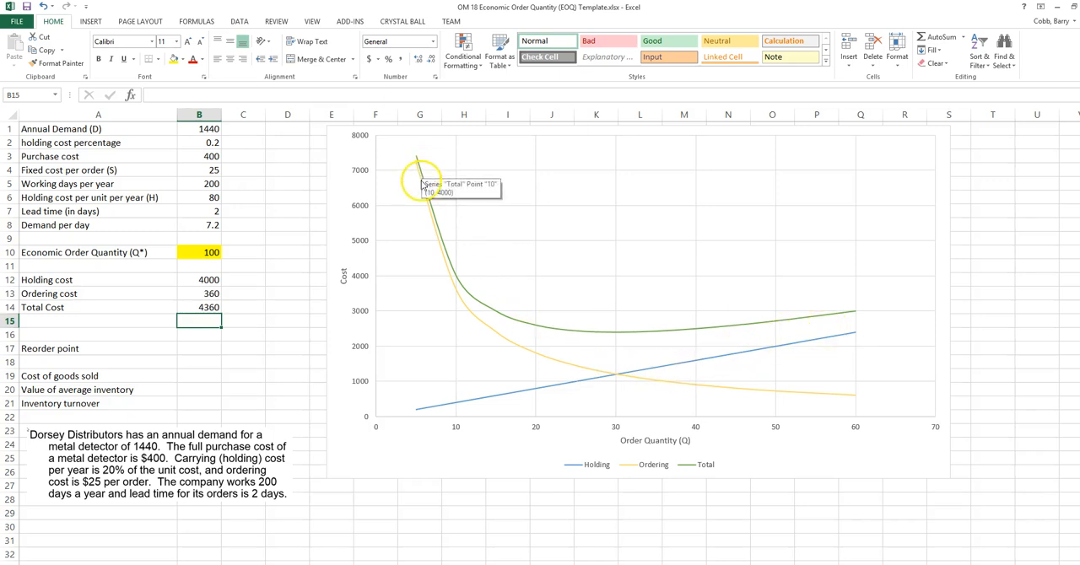
pyautogui.moveTo(696, 397)
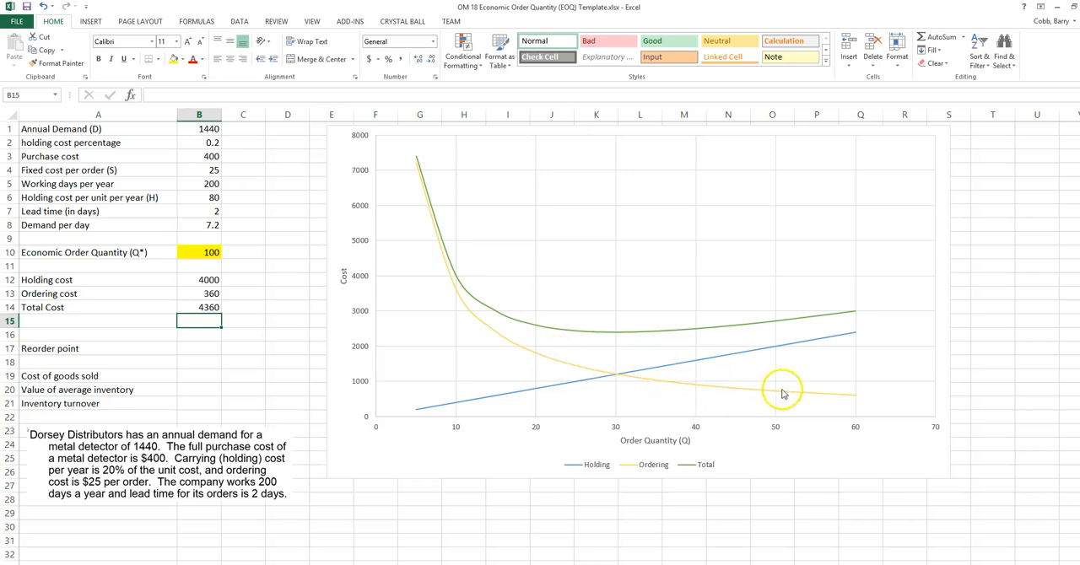
pyautogui.moveTo(845, 400)
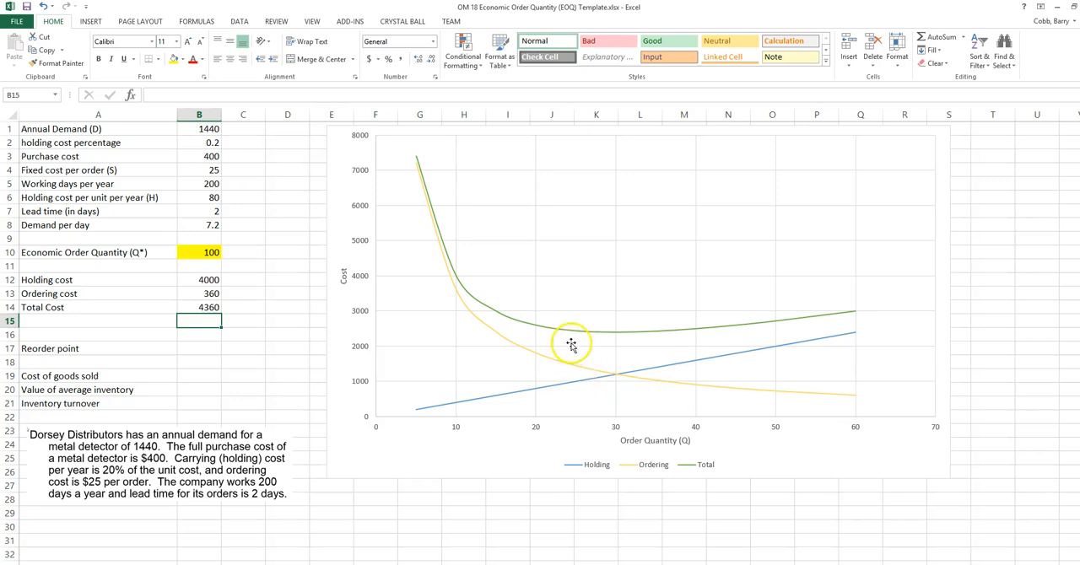
pyautogui.moveTo(572, 390)
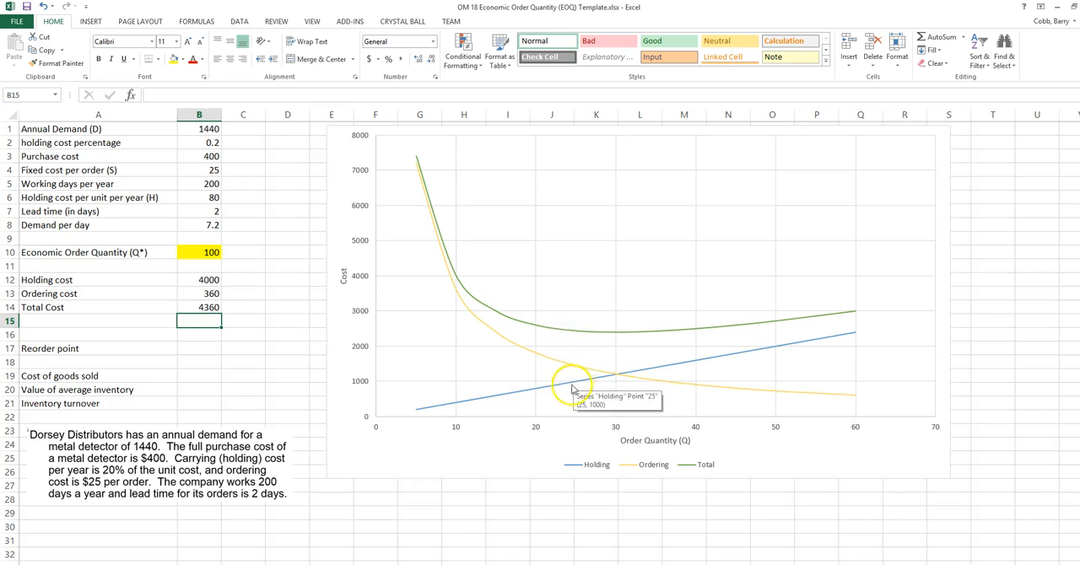
pyautogui.moveTo(571, 338)
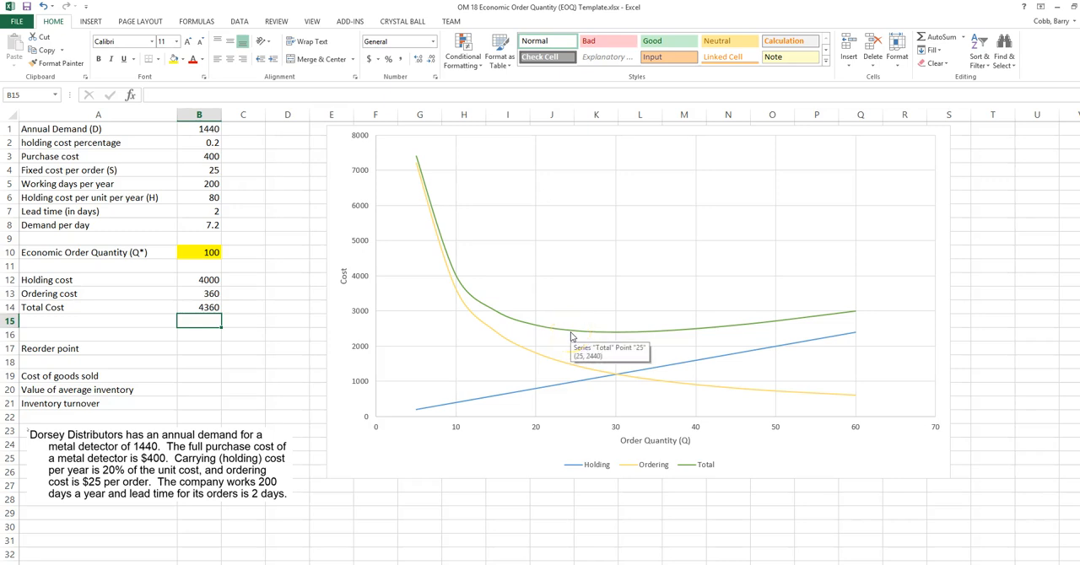
pyautogui.moveTo(561, 411)
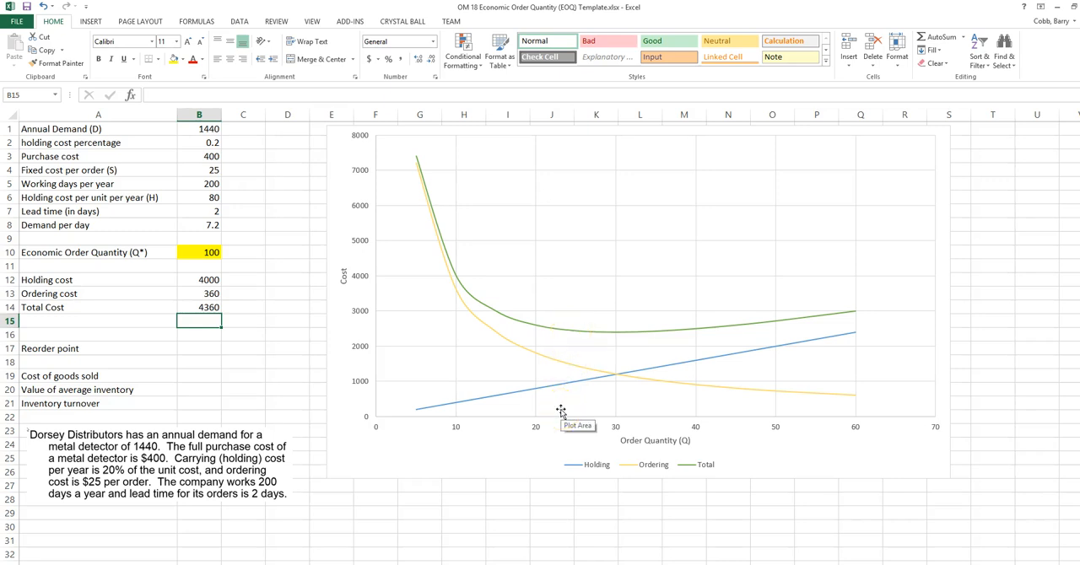
pyautogui.moveTo(337, 356)
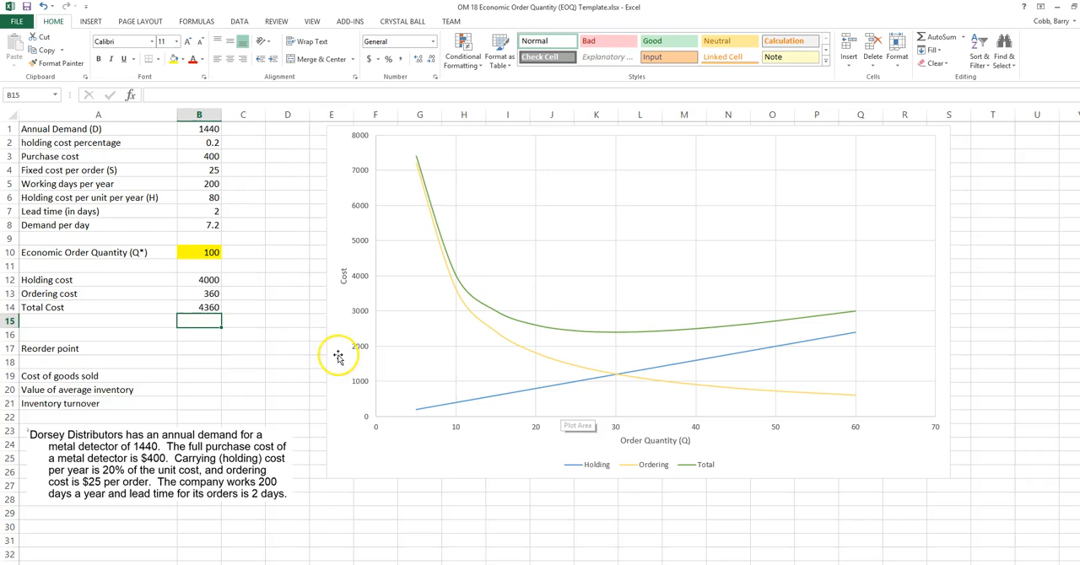
pyautogui.moveTo(613, 395)
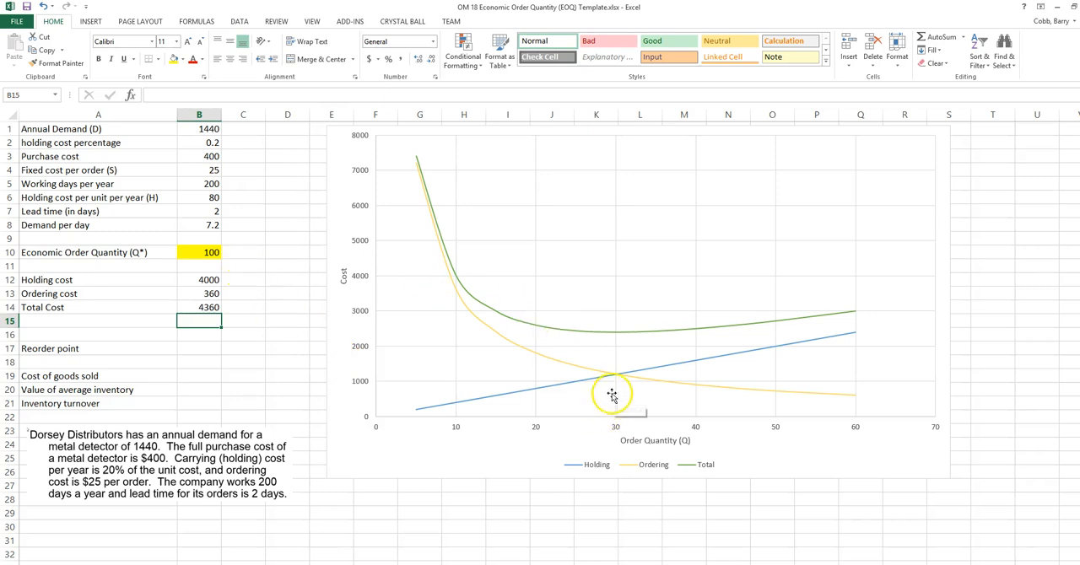
pyautogui.moveTo(616, 333)
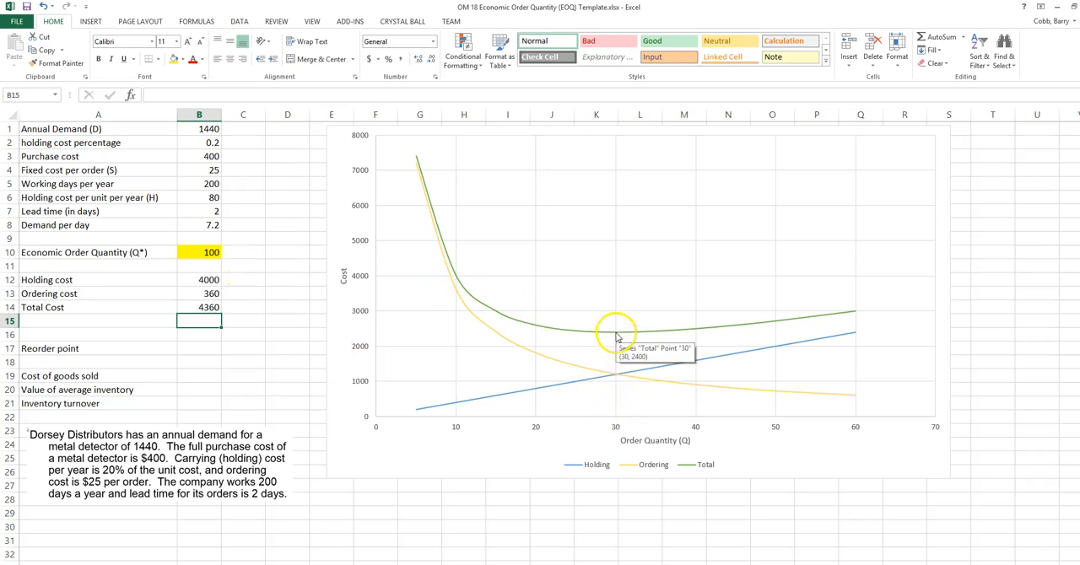
pyautogui.moveTo(617, 336)
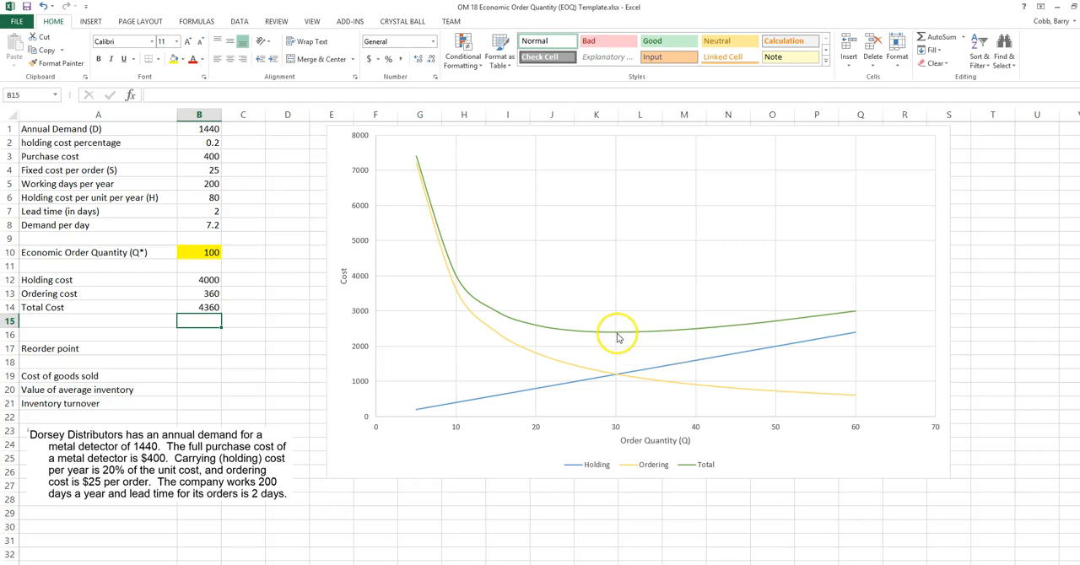
pyautogui.moveTo(518, 330)
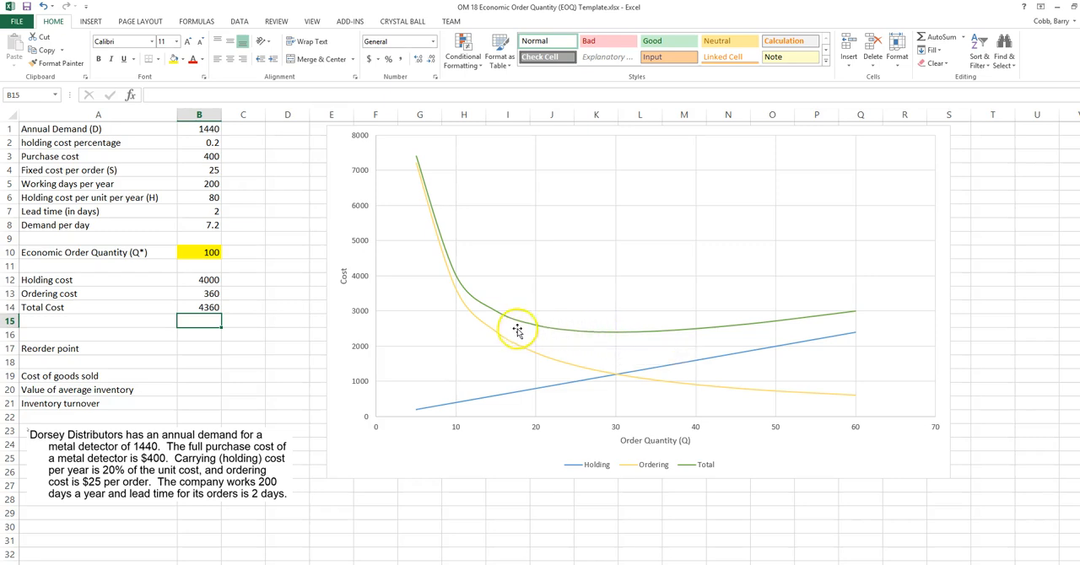
pyautogui.moveTo(616, 378)
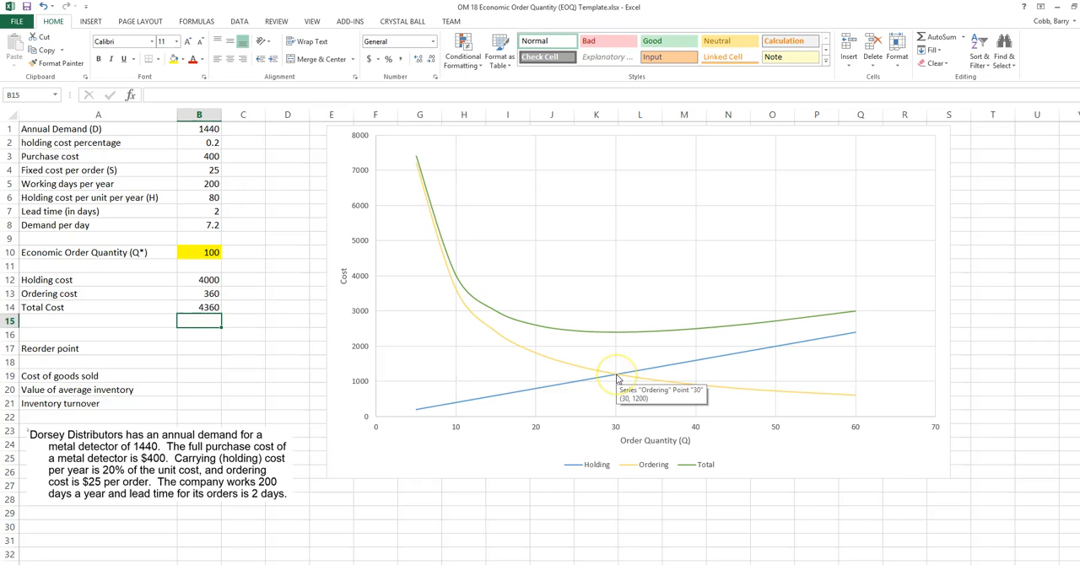
pyautogui.moveTo(498, 279)
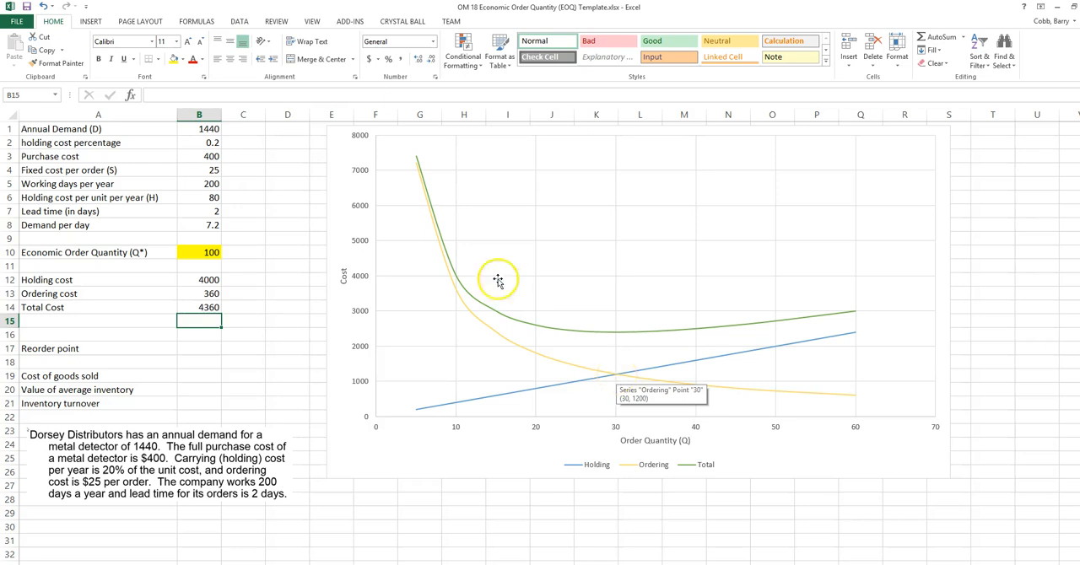
pyautogui.moveTo(515, 293)
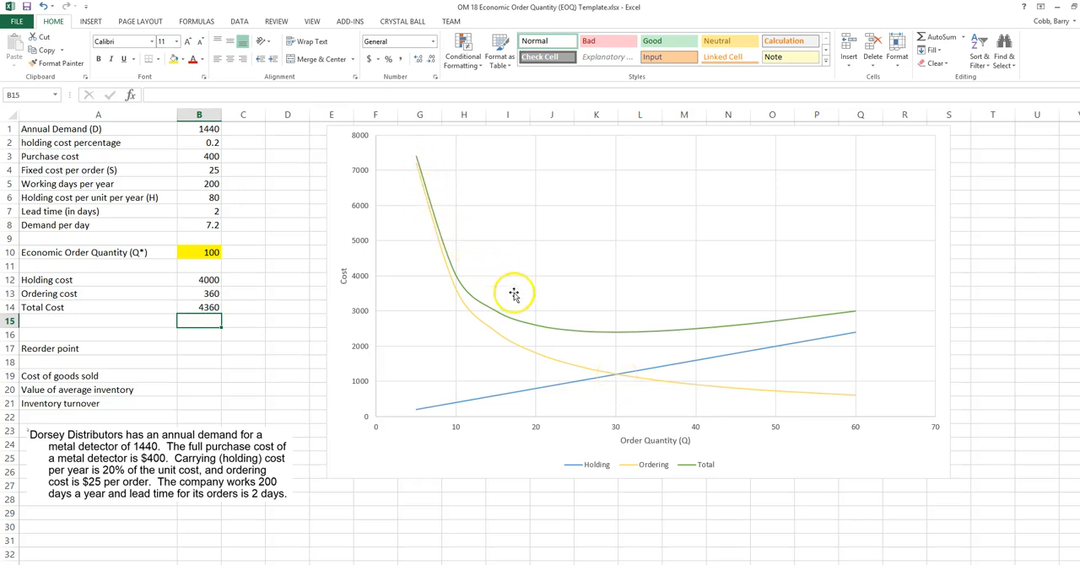
pyautogui.moveTo(603, 336)
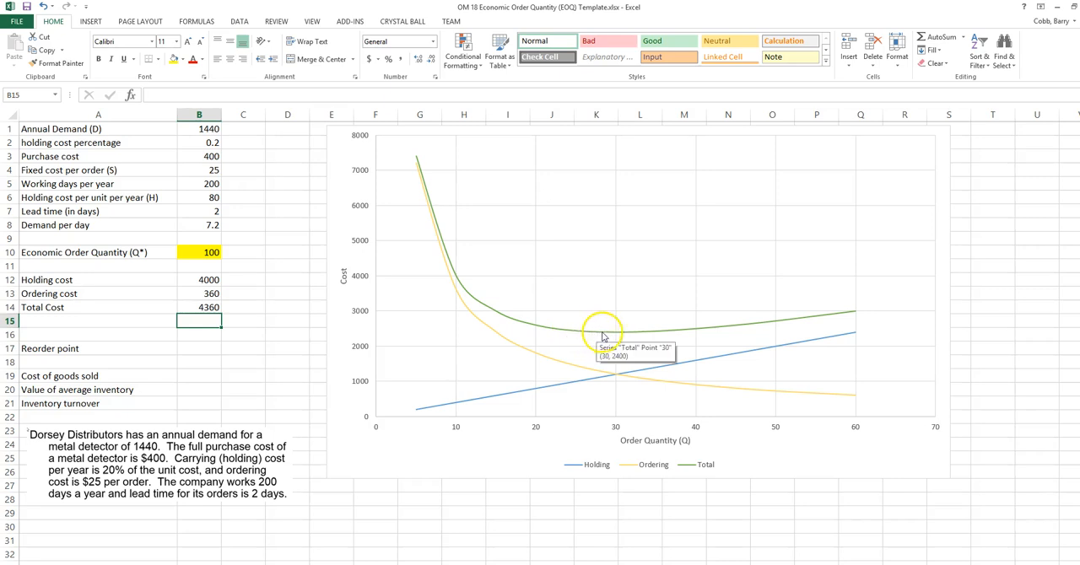
pyautogui.moveTo(691, 333)
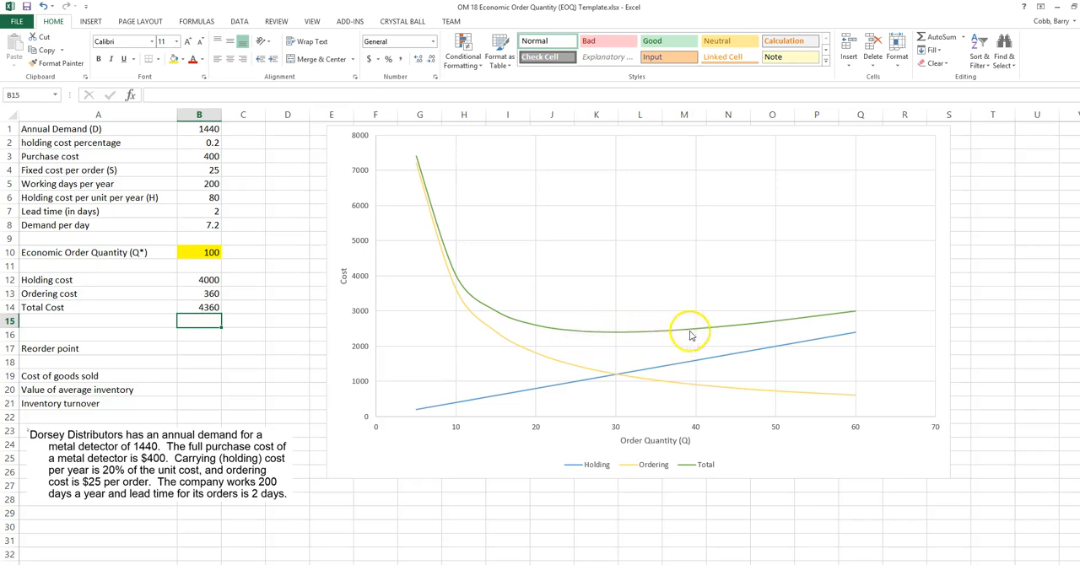
pyautogui.moveTo(846, 310)
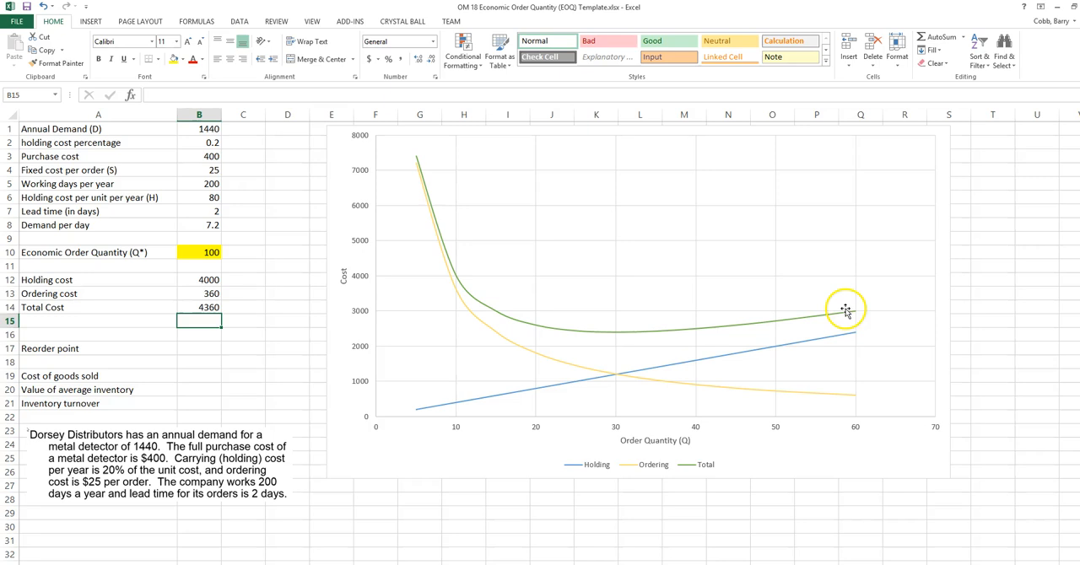
pyautogui.moveTo(846, 310)
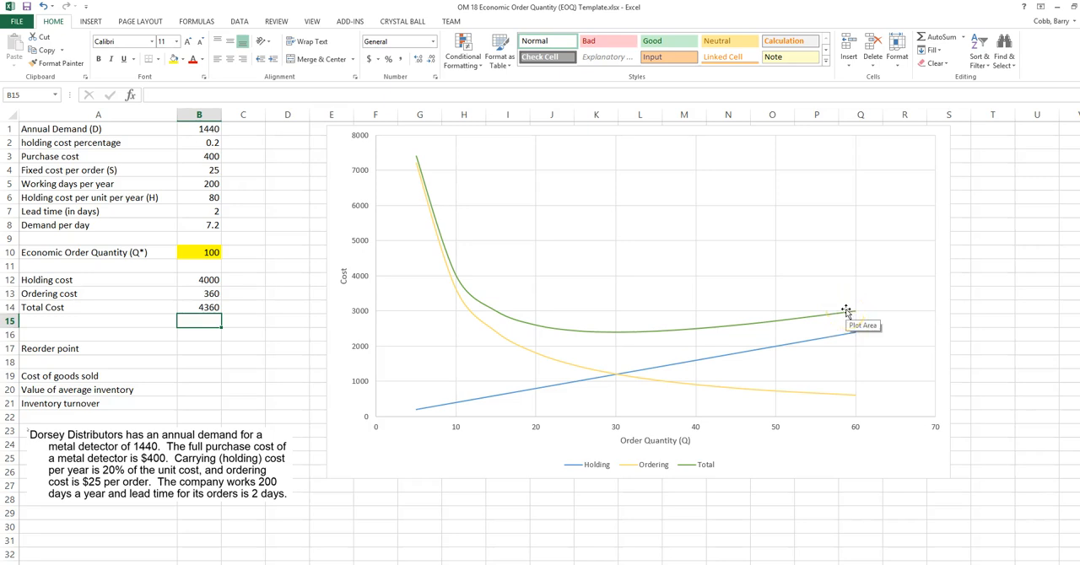
pyautogui.moveTo(623, 334)
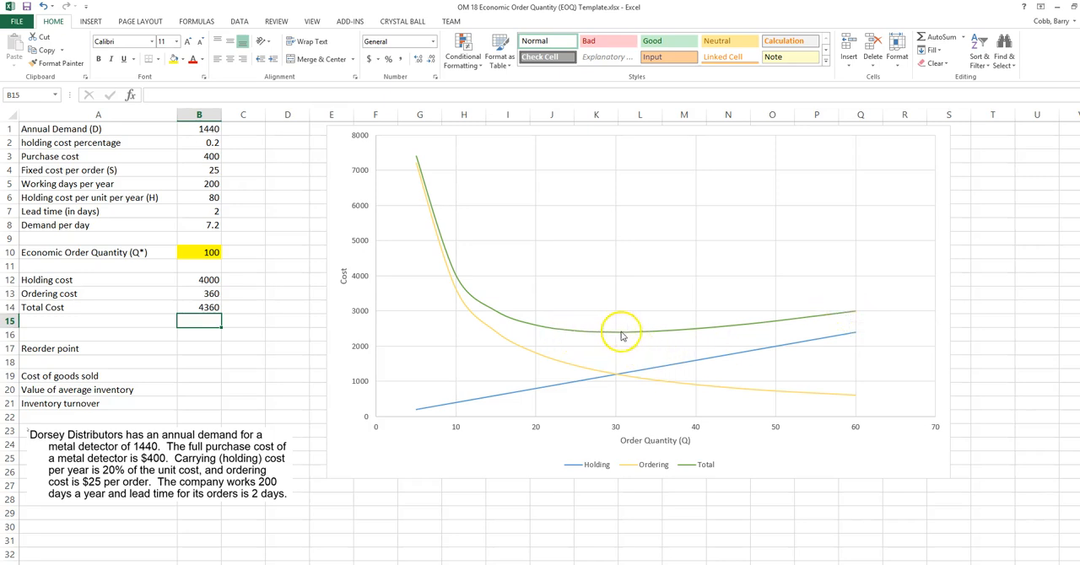
pyautogui.moveTo(562, 340)
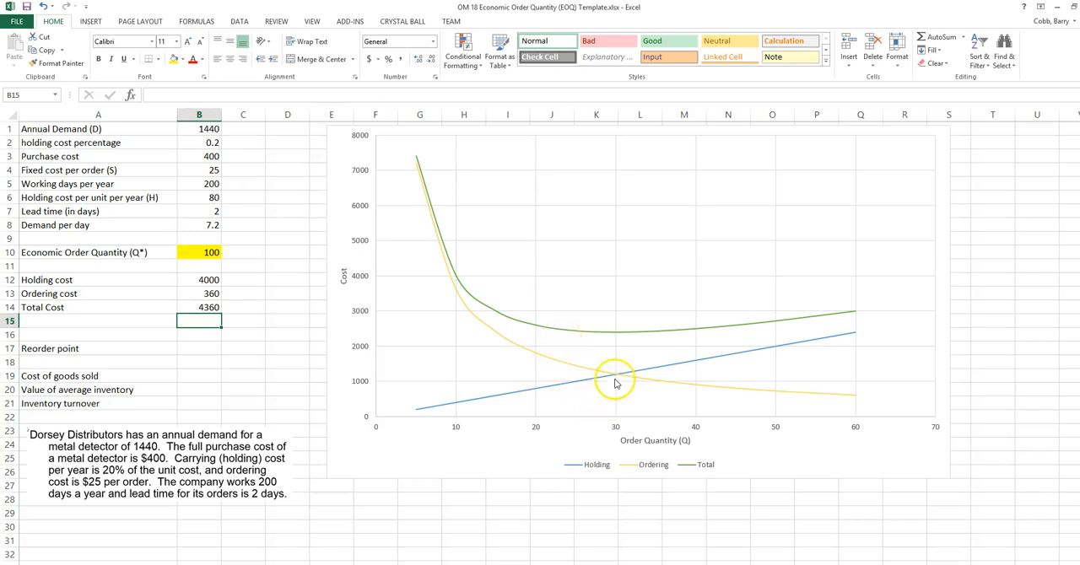
pyautogui.moveTo(616, 380)
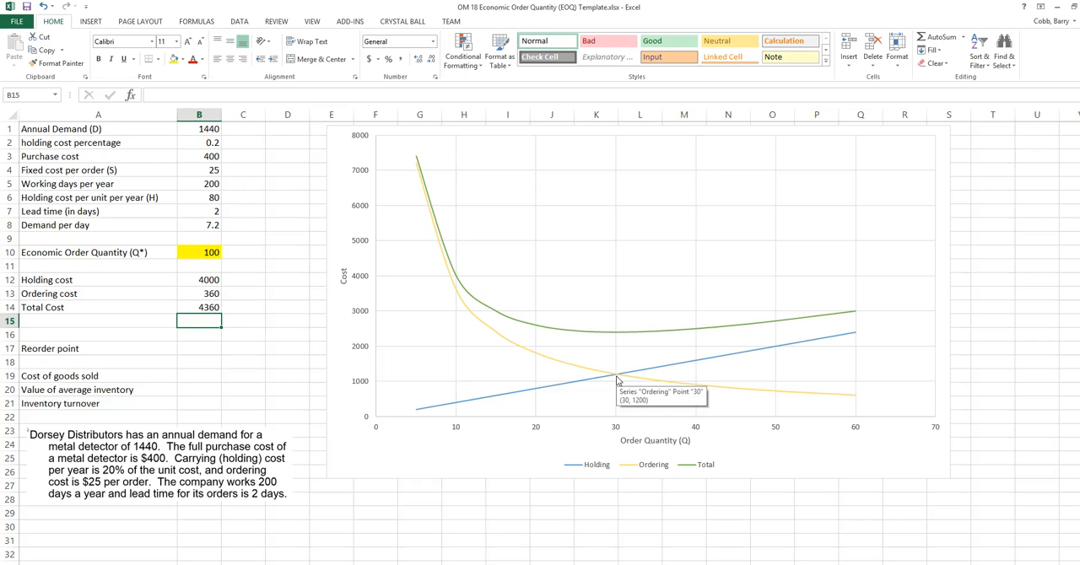
pyautogui.moveTo(616, 384)
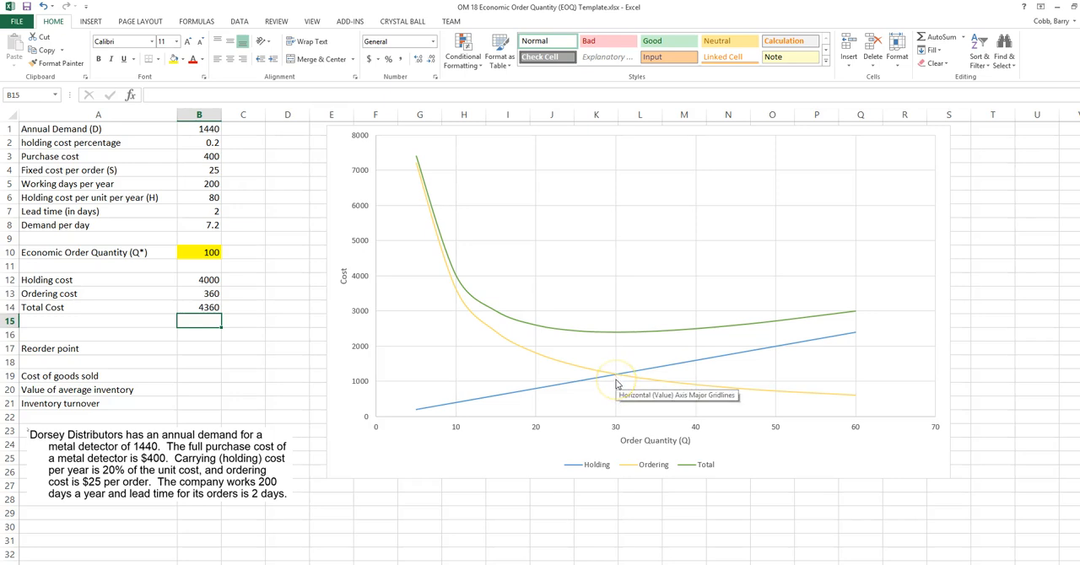
pyautogui.moveTo(318, 371)
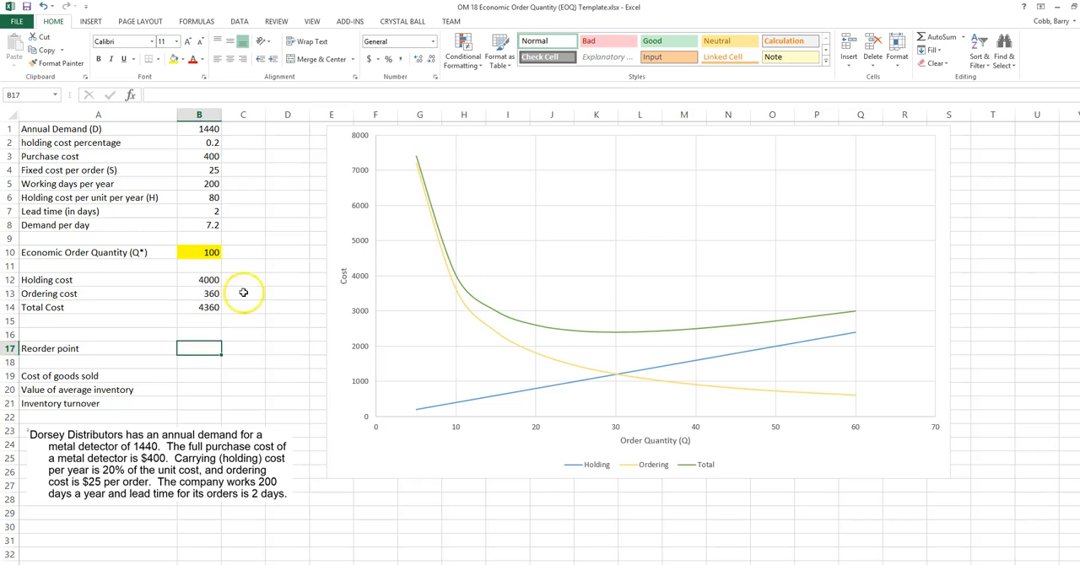
# Step: Set Solver to minimize $B$14 by changing $B$10 using GRG Nonlinear
pyautogui.click(199, 306)
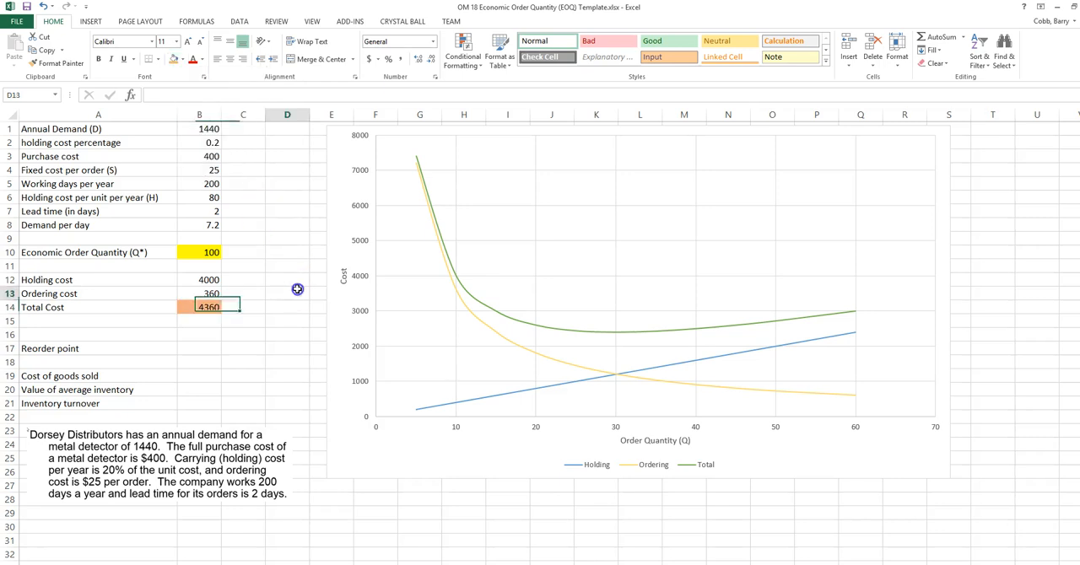
pyautogui.click(286, 293)
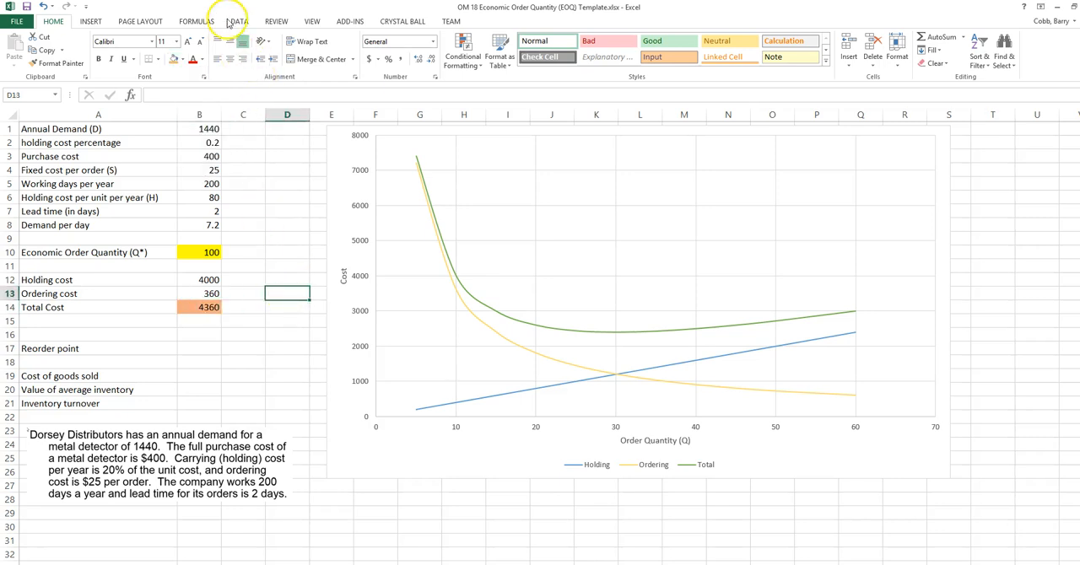
pyautogui.click(239, 21)
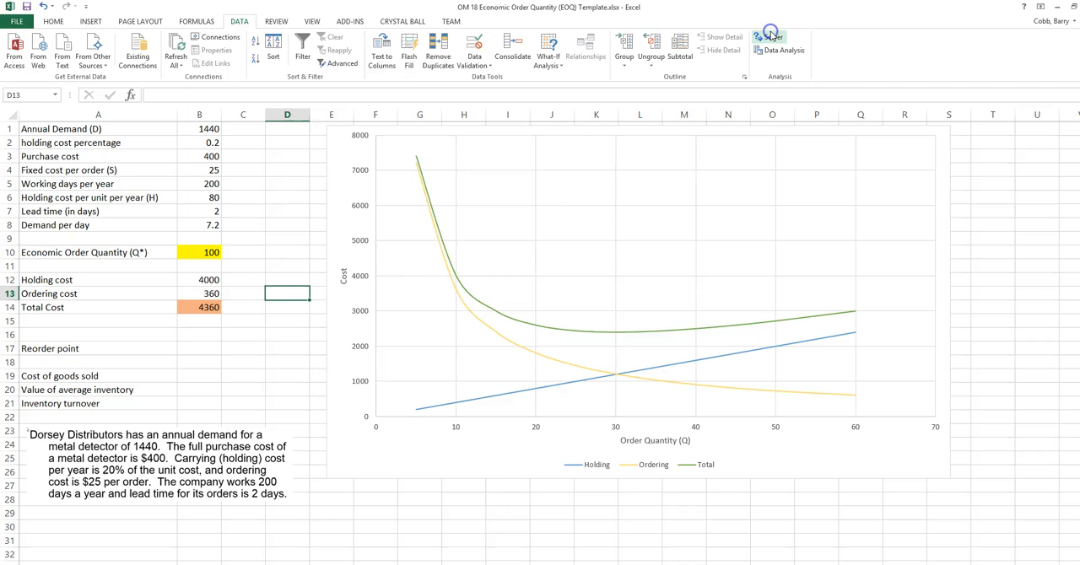
pyautogui.click(769, 37)
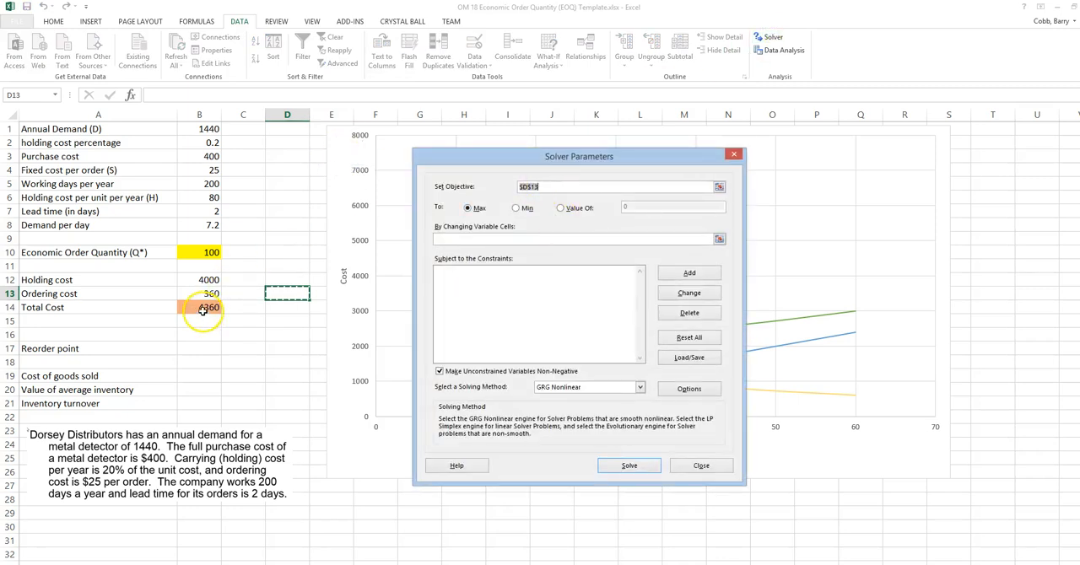
pyautogui.click(200, 307)
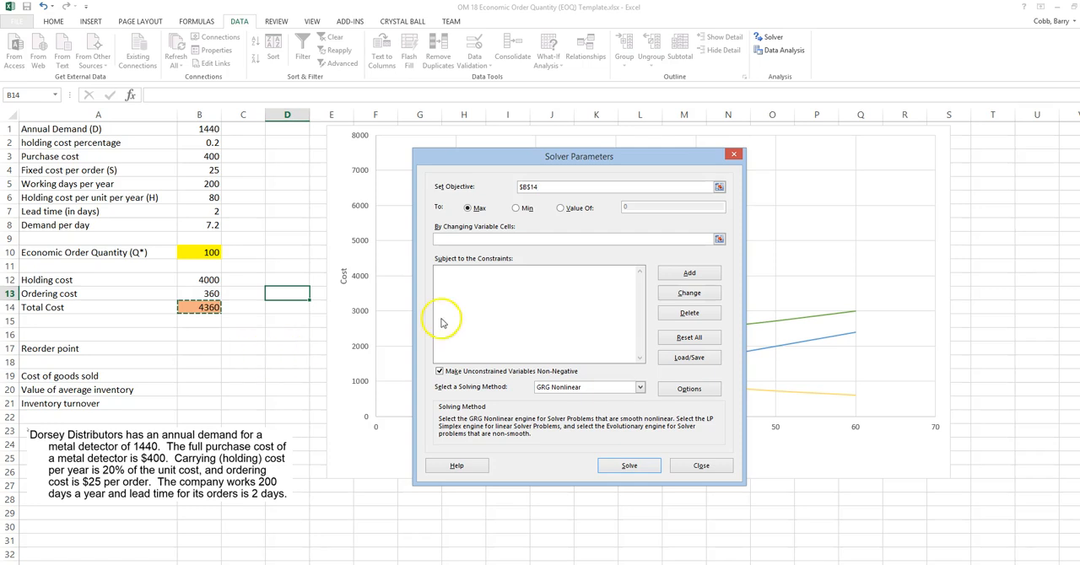
pyautogui.click(514, 208)
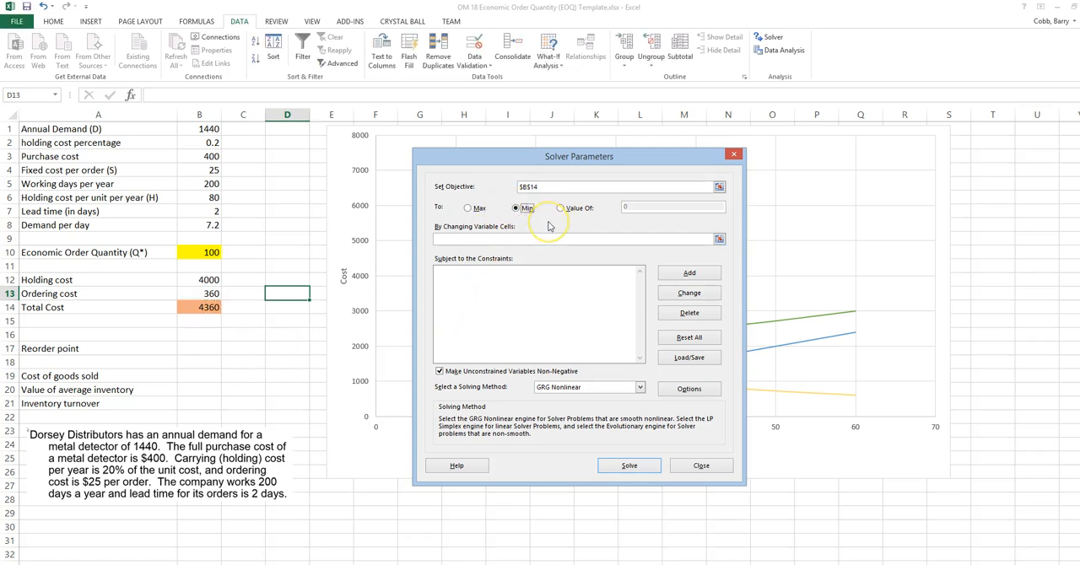
pyautogui.click(577, 239)
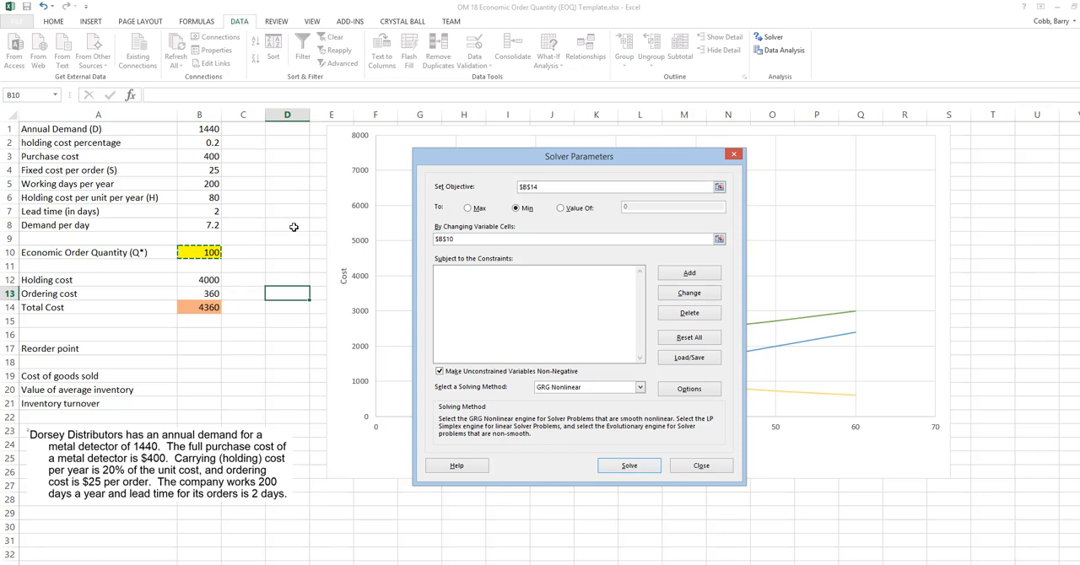
pyautogui.moveTo(378, 352)
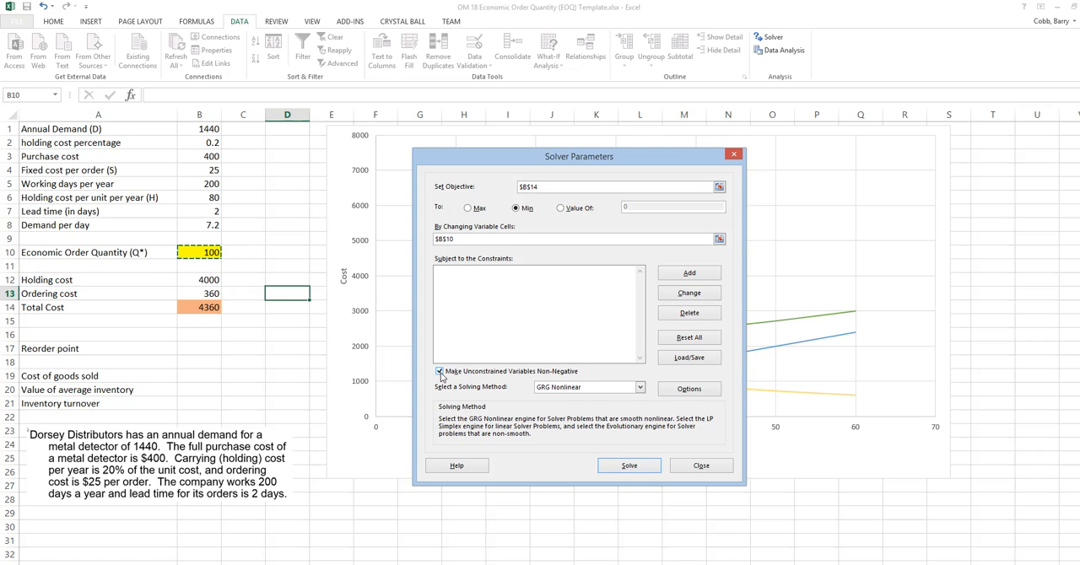
pyautogui.moveTo(543, 398)
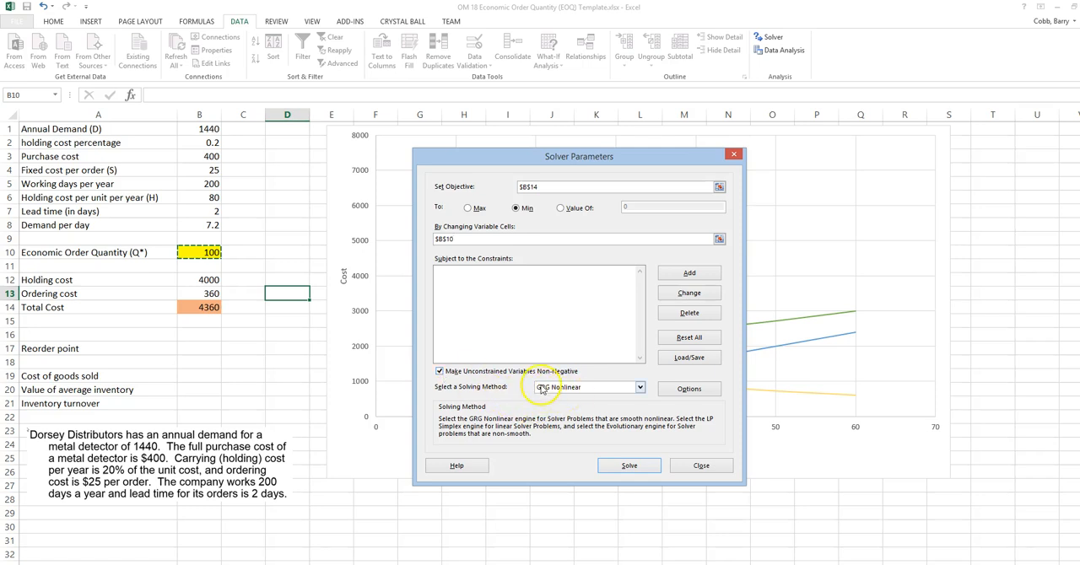
pyautogui.moveTo(534, 402)
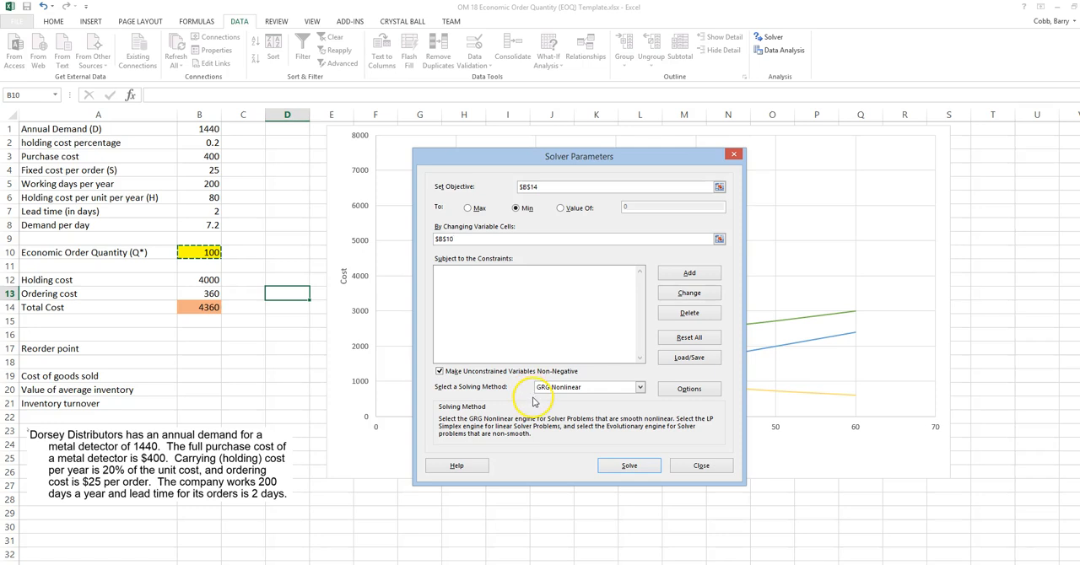
# Step: Run Solver, which fails with Q* at 0 and #DIV/0! costs
pyautogui.click(629, 465)
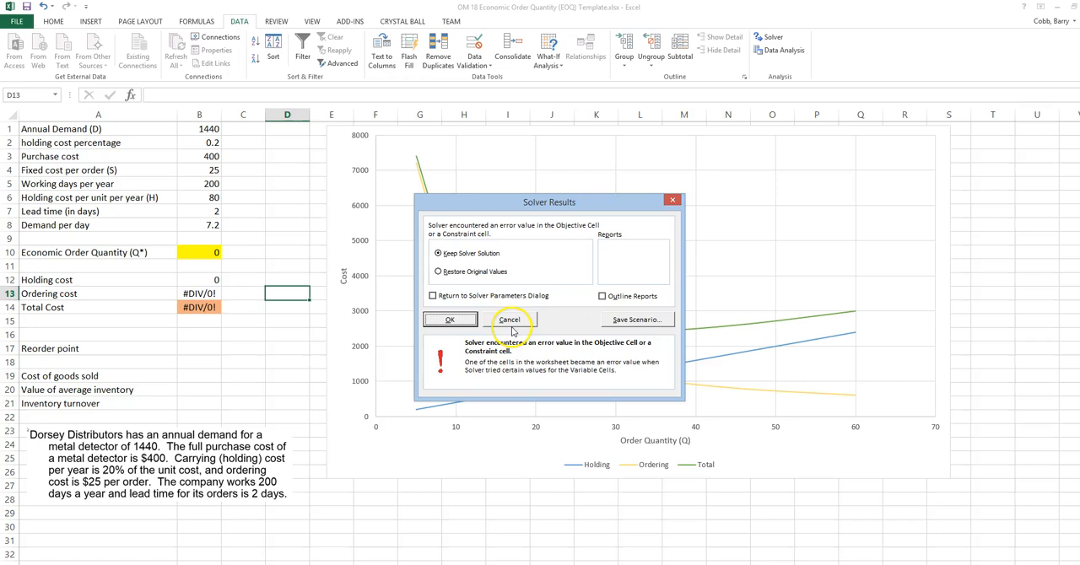
pyautogui.moveTo(462, 383)
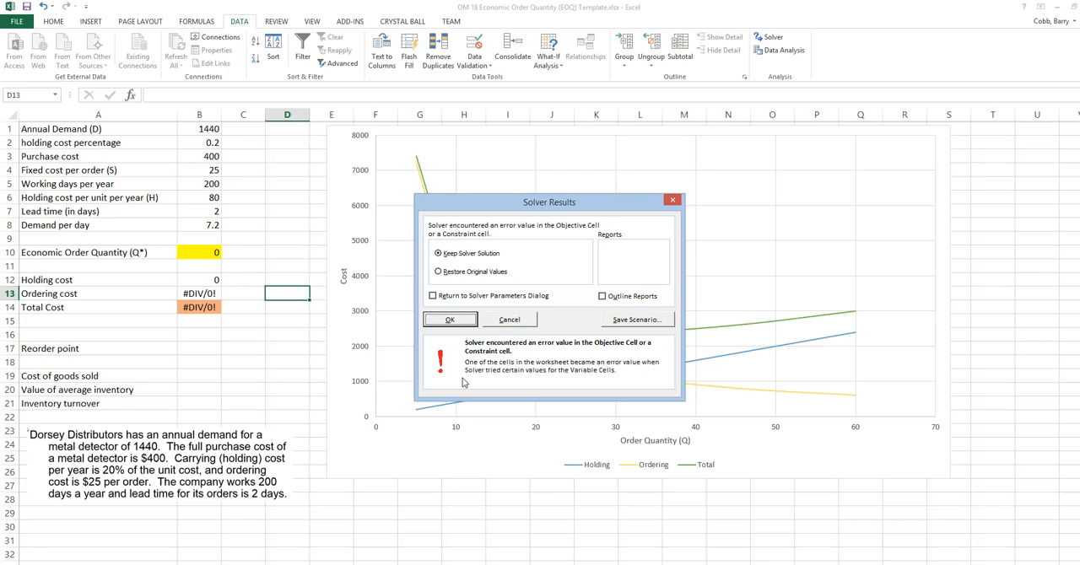
pyautogui.moveTo(239, 326)
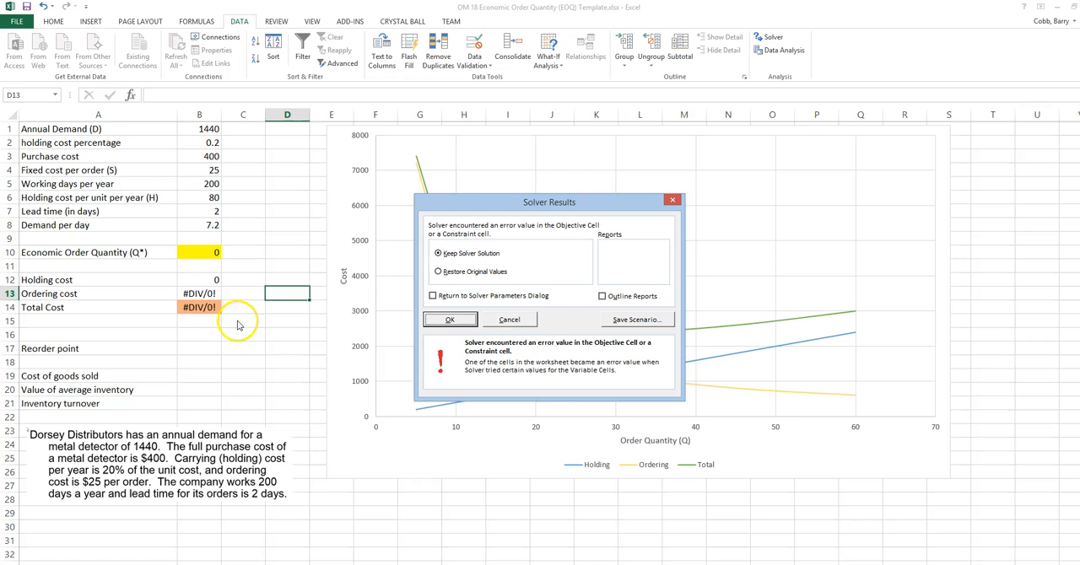
pyautogui.moveTo(179, 261)
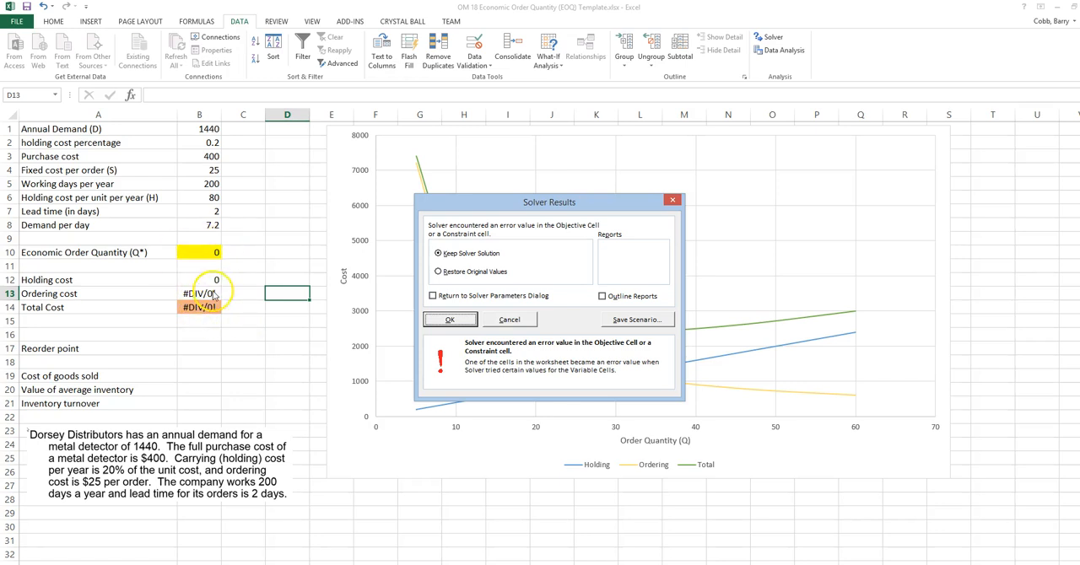
pyautogui.moveTo(178, 299)
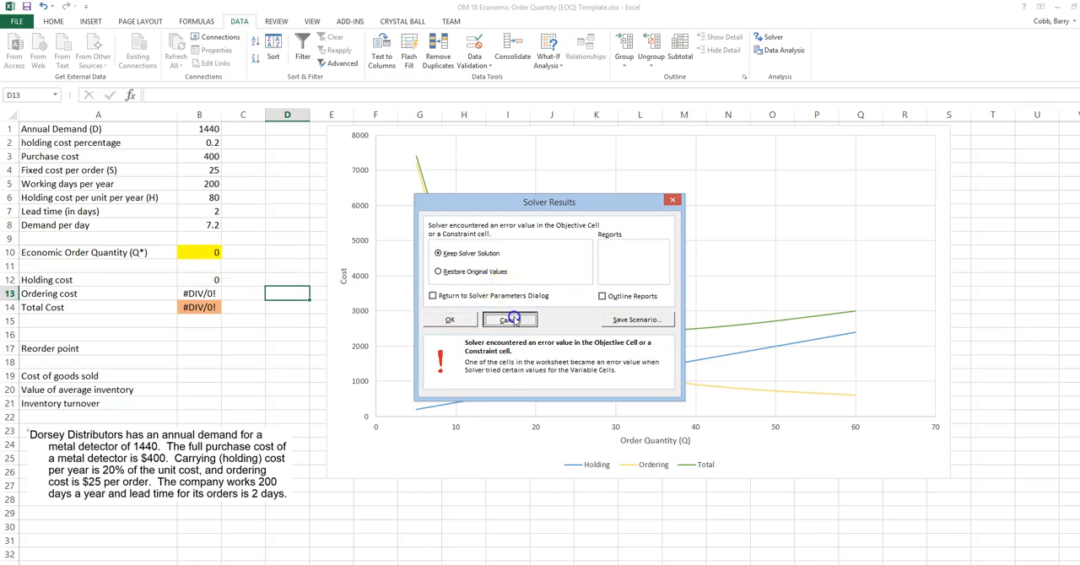
# Step: Add the constraint $B$10 >= 1 and re-solve, reaching Q* 30 and total cost 2400
pyautogui.click(510, 319)
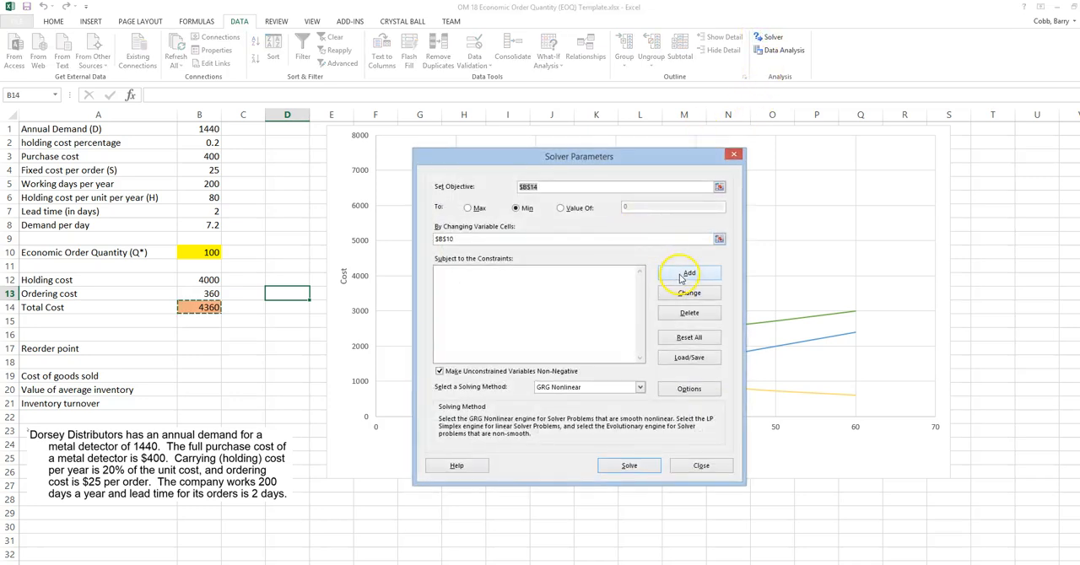
pyautogui.click(689, 273)
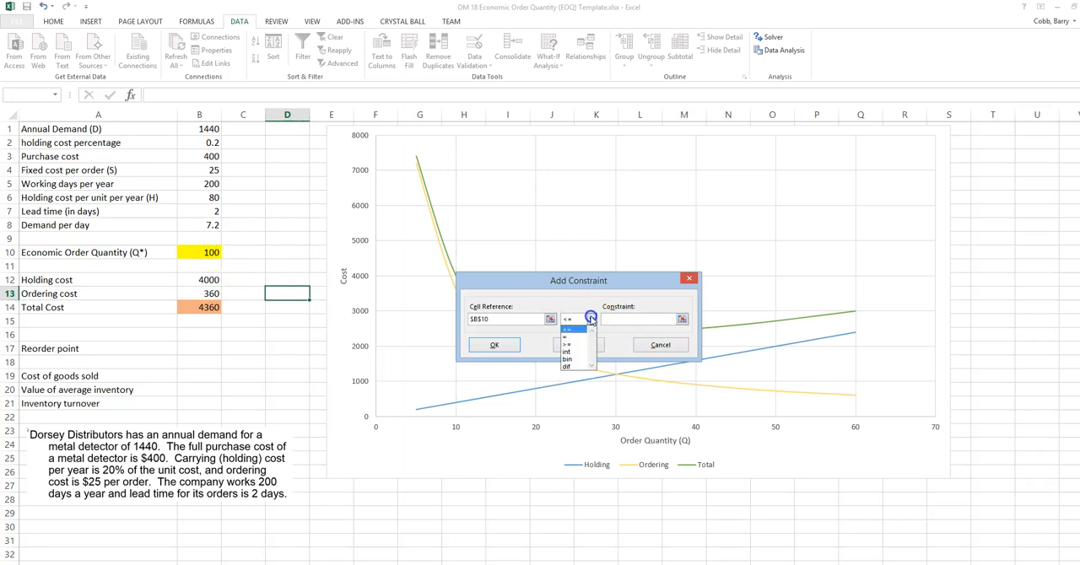
pyautogui.click(573, 345)
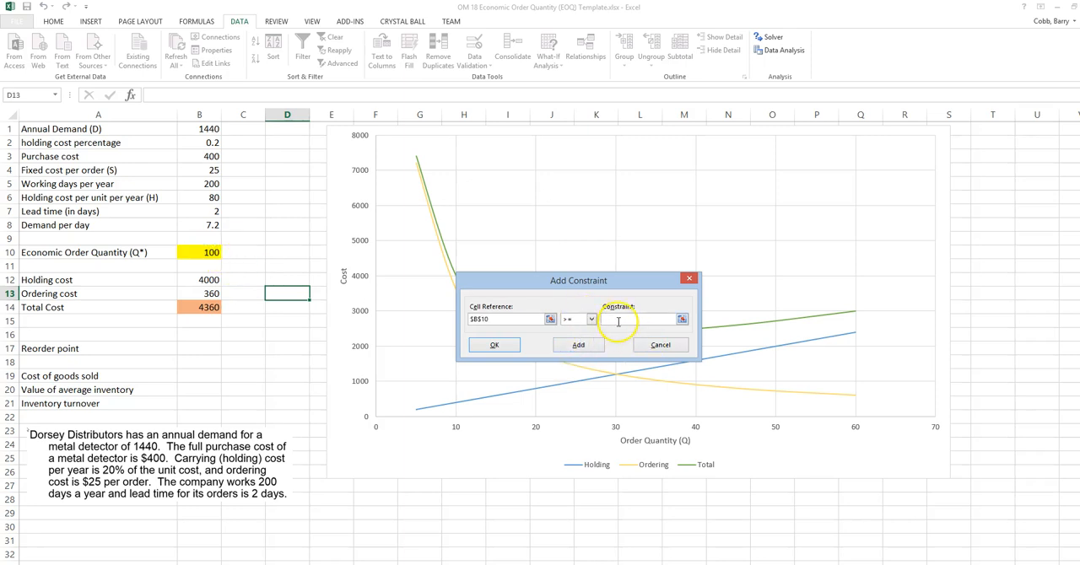
pyautogui.write('1')
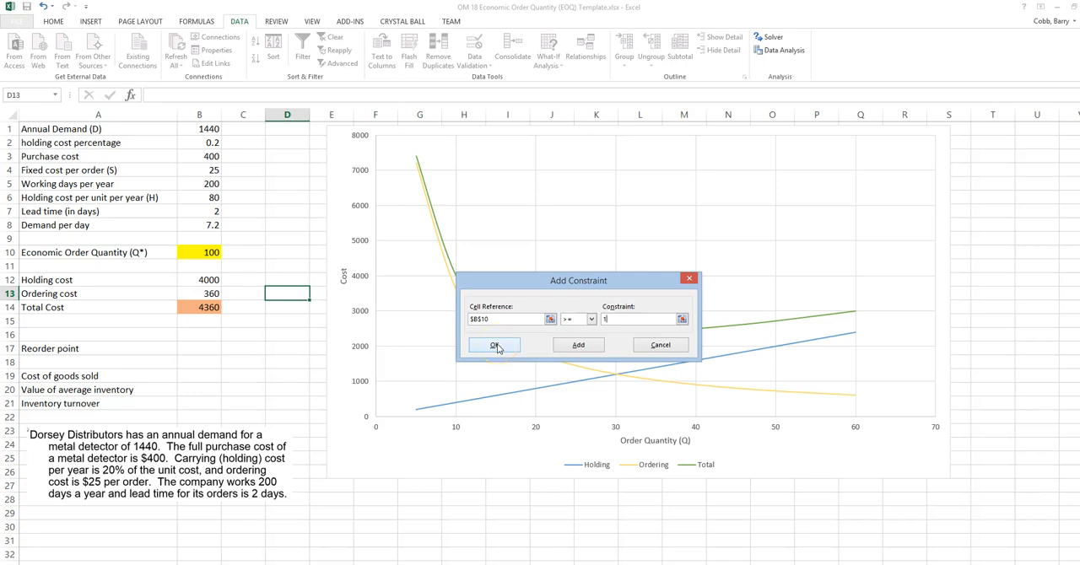
pyautogui.click(494, 346)
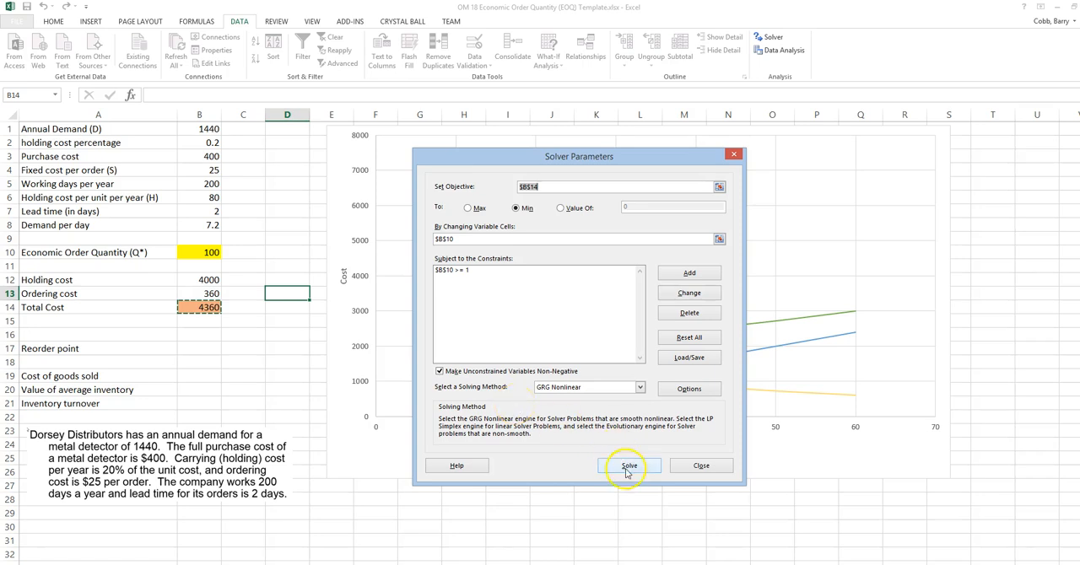
pyautogui.click(629, 466)
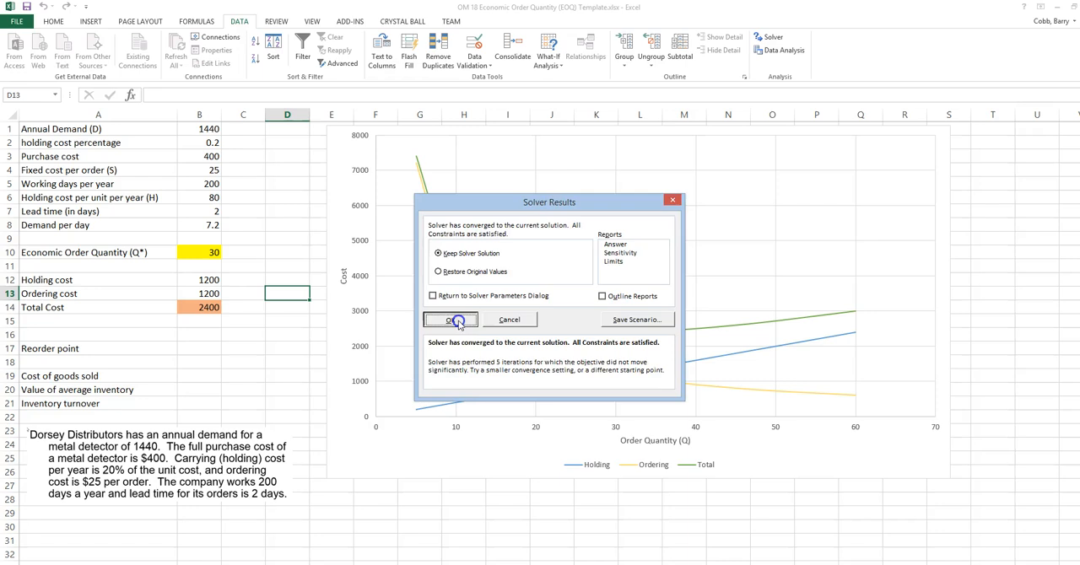
# Step: Keep the Solver solution of Q* 30 with total cost 2400
pyautogui.click(451, 319)
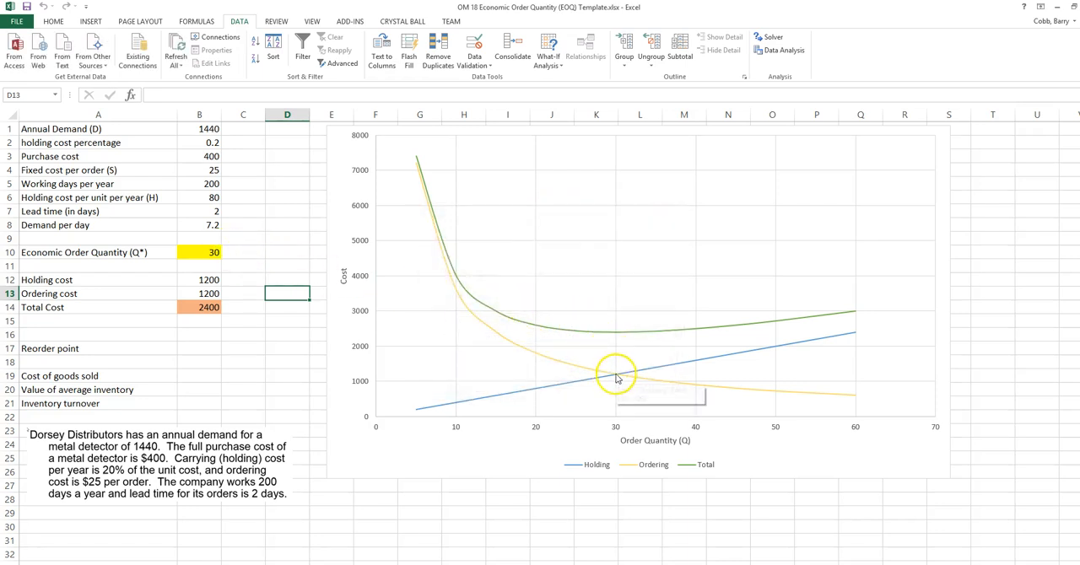
pyautogui.moveTo(616, 377)
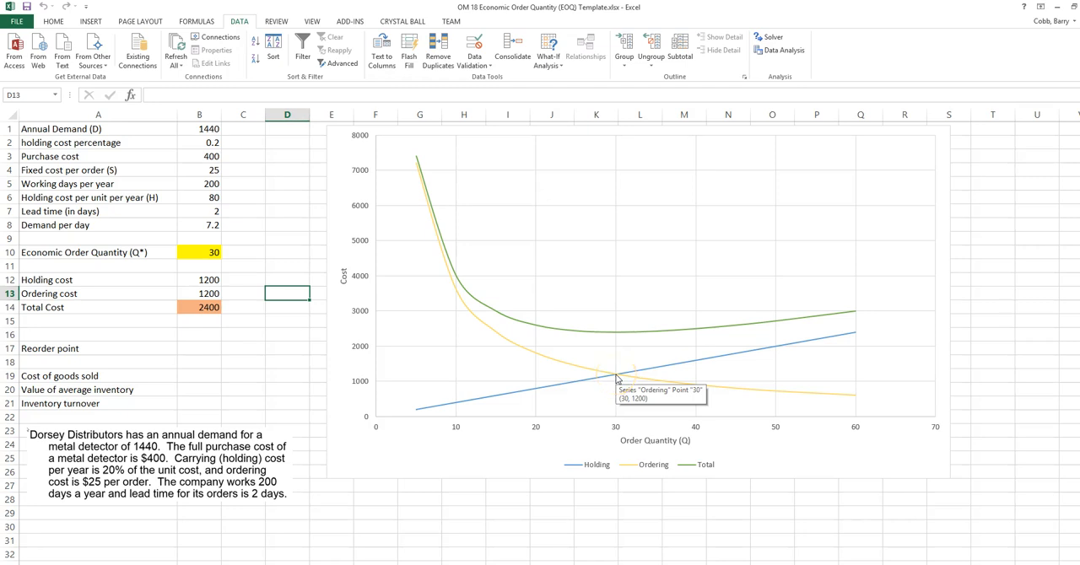
pyautogui.moveTo(584, 337)
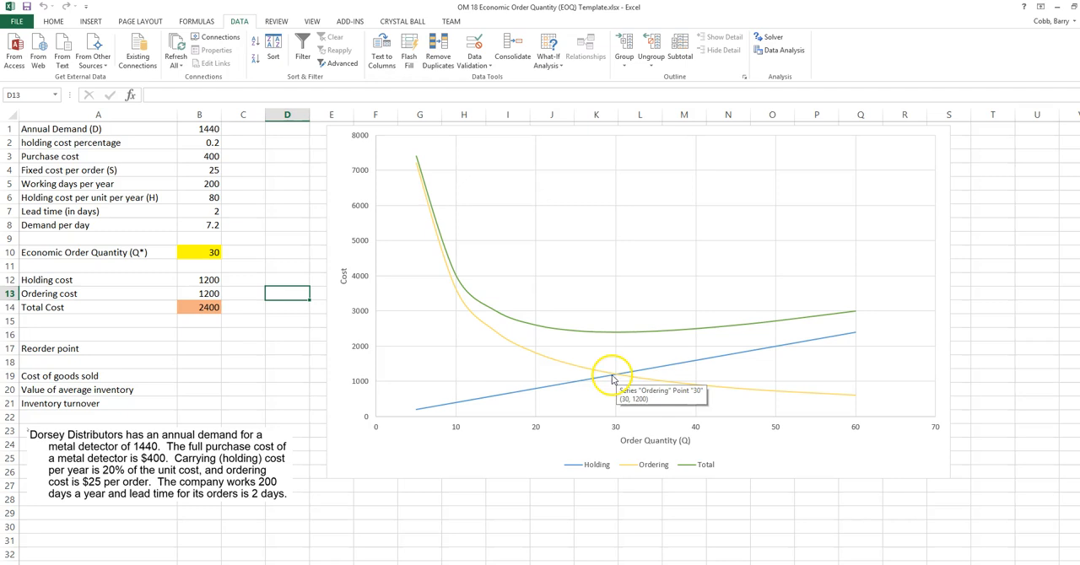
pyautogui.moveTo(498, 372)
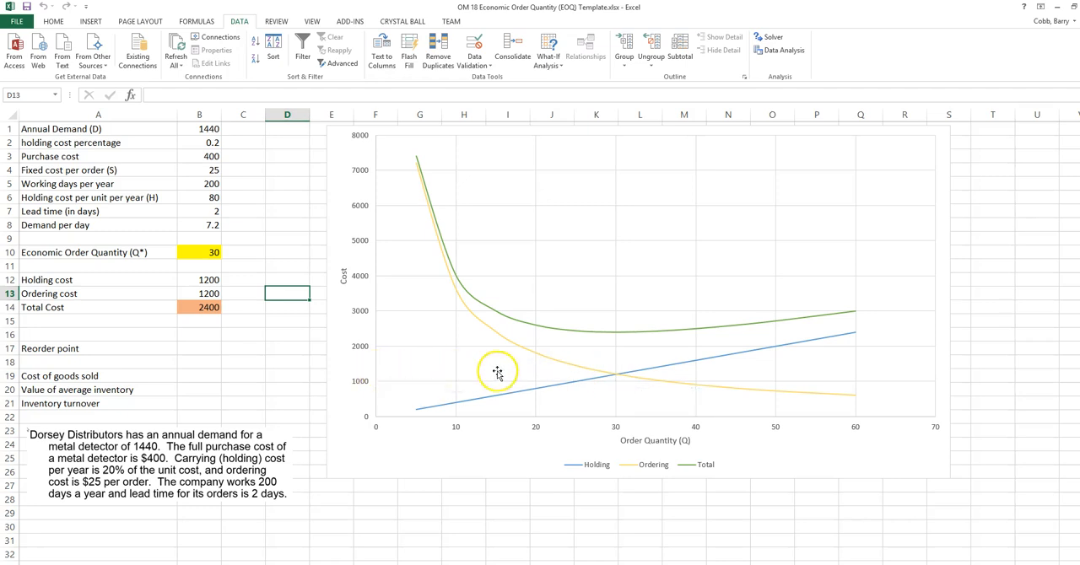
pyautogui.moveTo(376, 378)
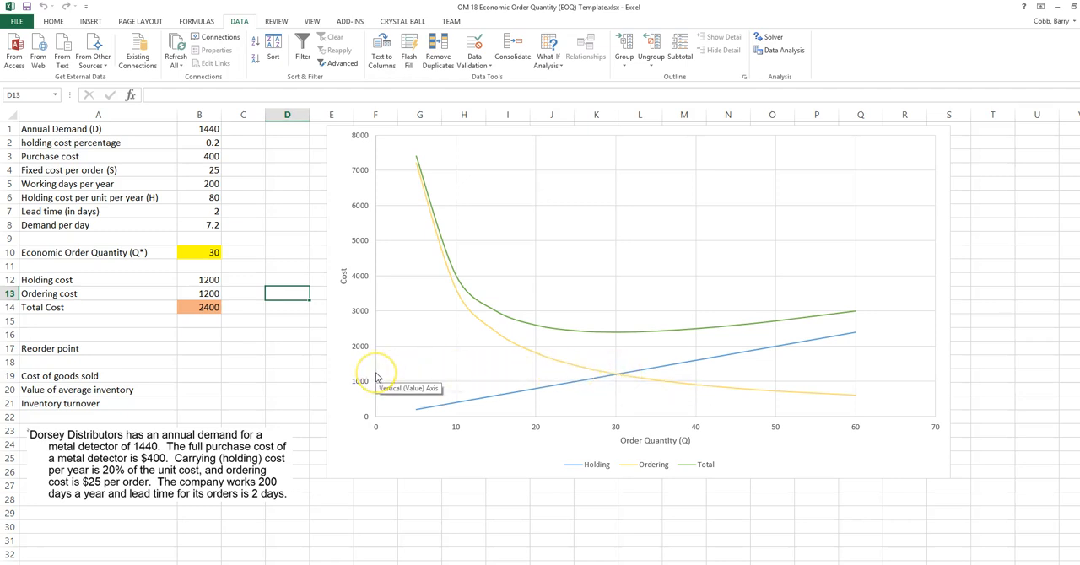
pyautogui.moveTo(208, 347)
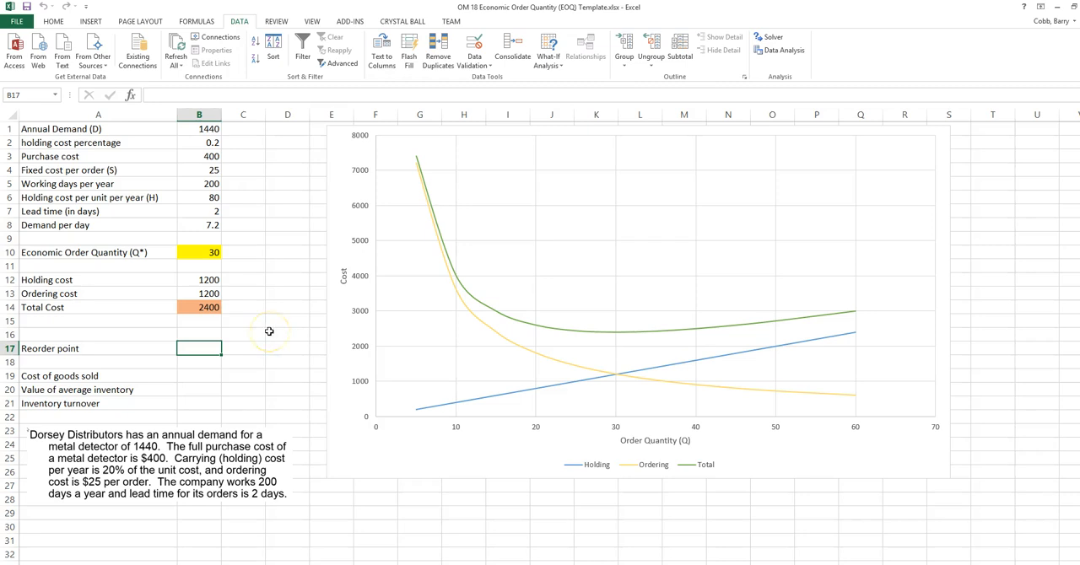
# Step: Enter =B7*B8 in B17 for a reorder point of 14.4
pyautogui.write('=')
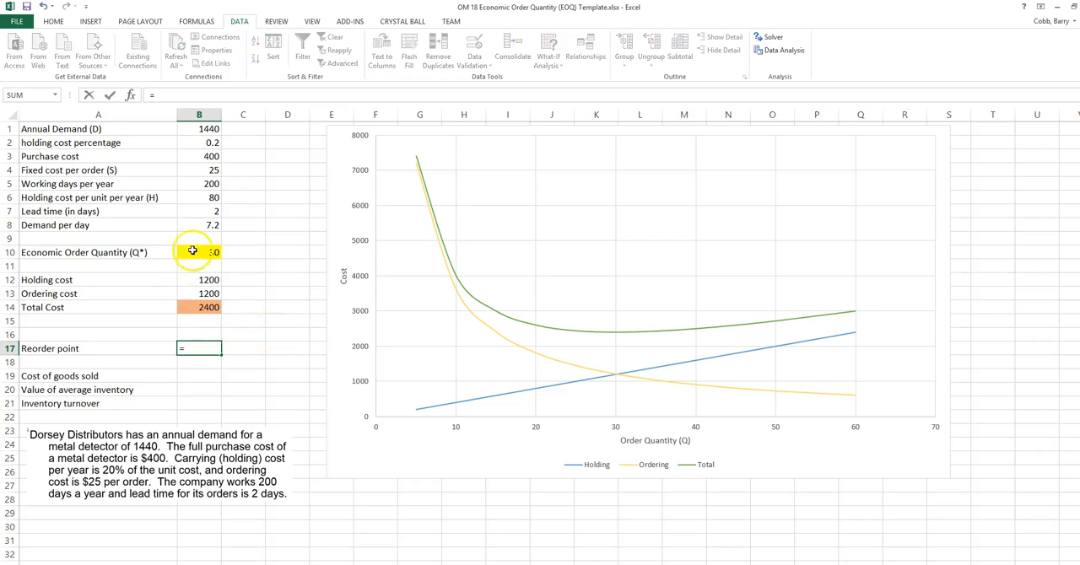
pyautogui.click(199, 210)
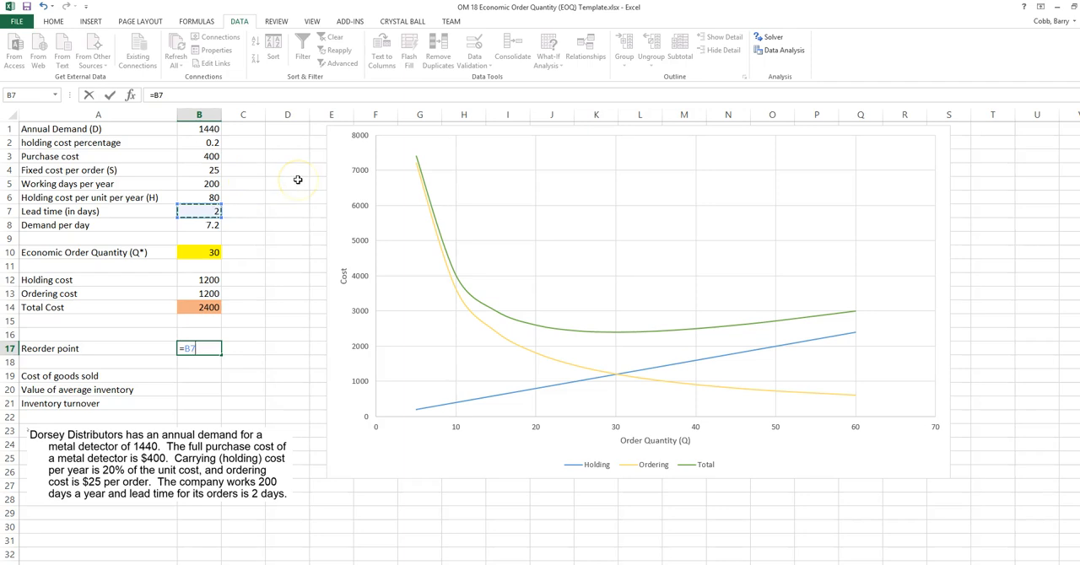
pyautogui.click(200, 224)
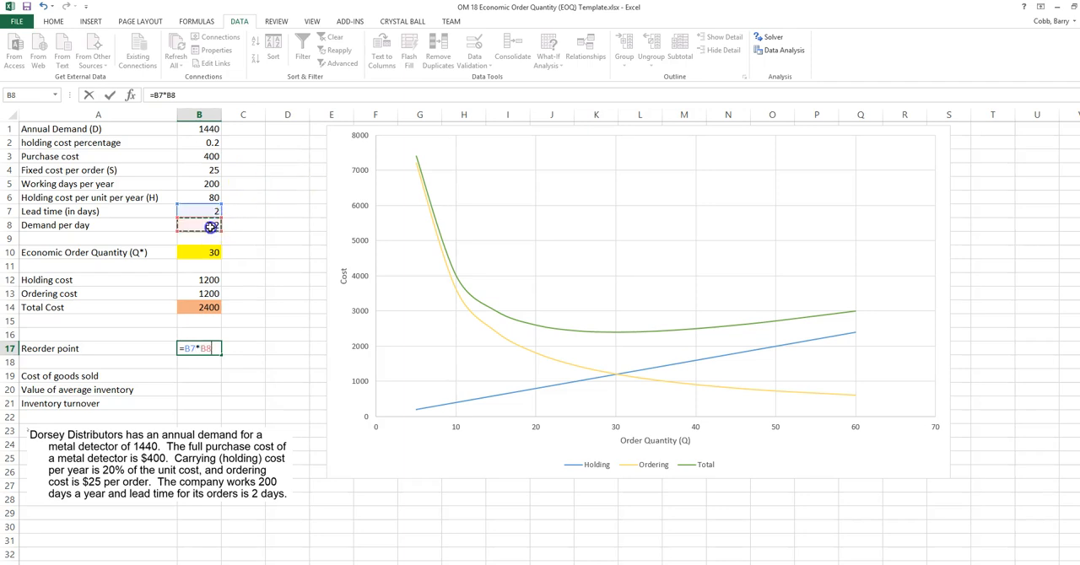
pyautogui.press('Return')
pyautogui.write('=B1')
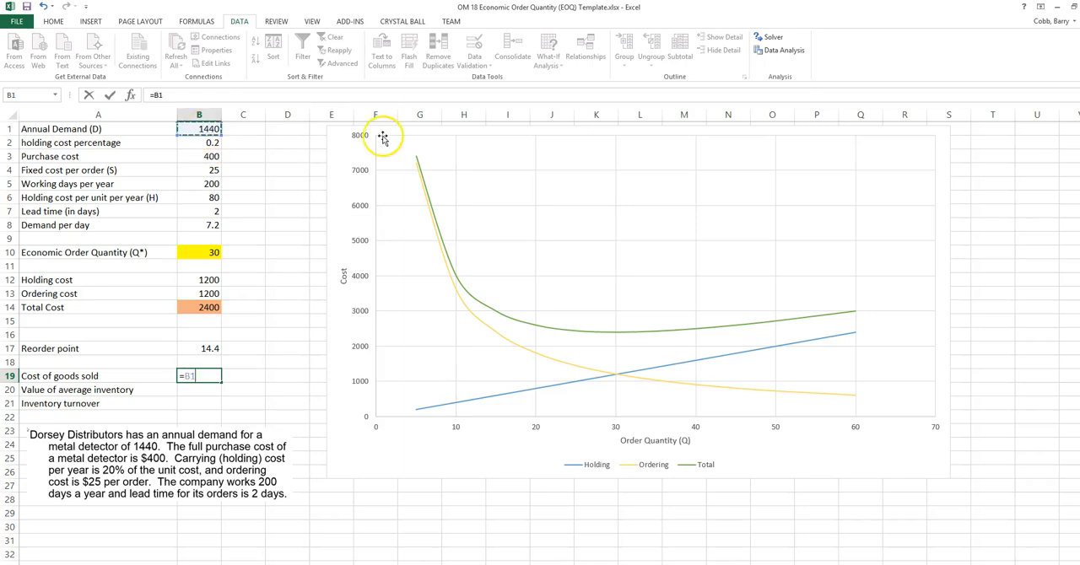
# Step: Add cost of goods sold (576000), average inventory value (6000) and turnover (96) formulas
pyautogui.write('*')
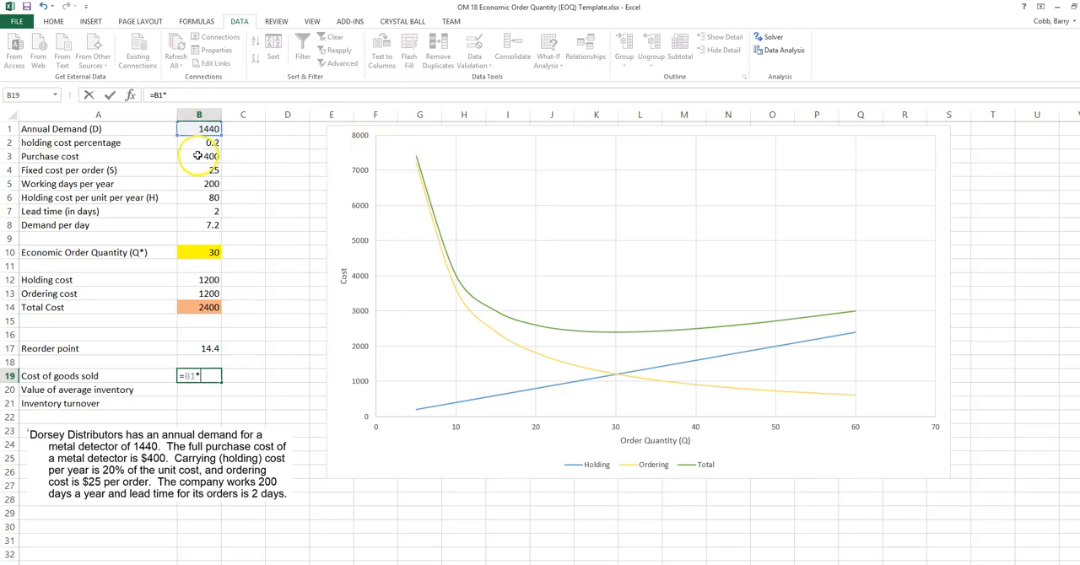
pyautogui.click(199, 156)
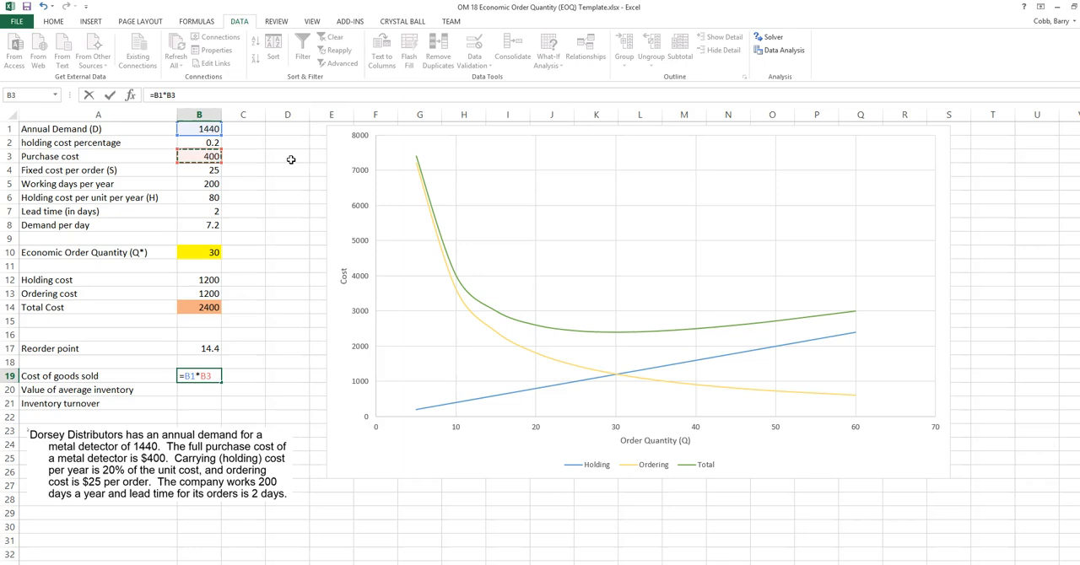
pyautogui.press('Return')
pyautogui.write('=B10')
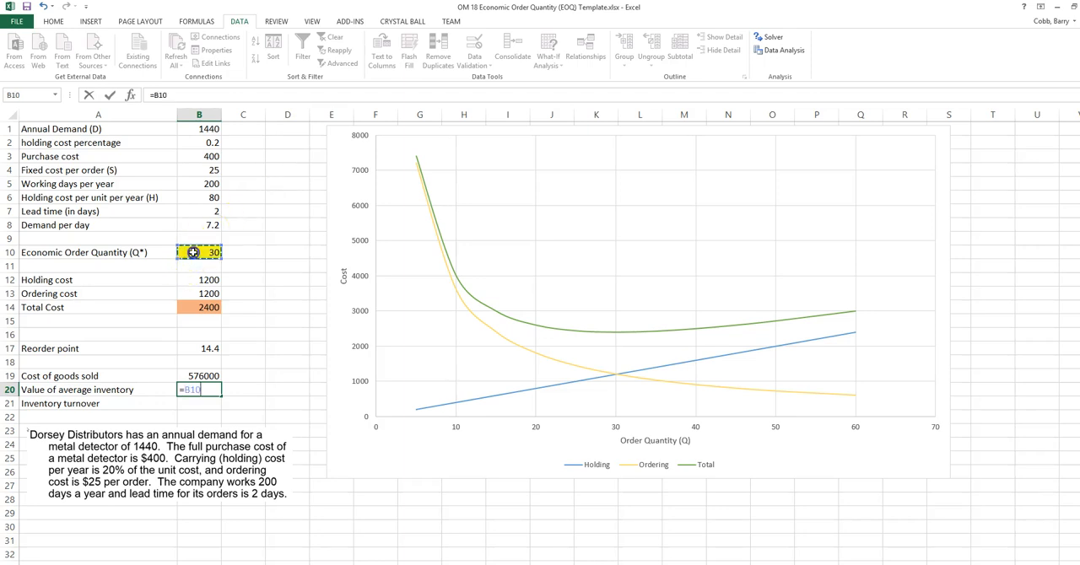
pyautogui.write('/2*')
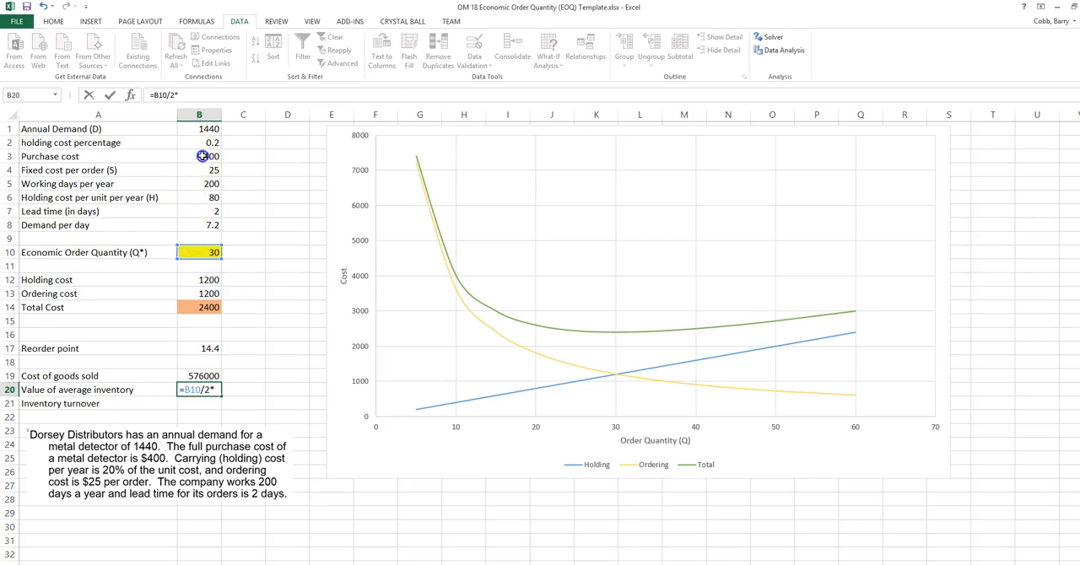
pyautogui.click(199, 157)
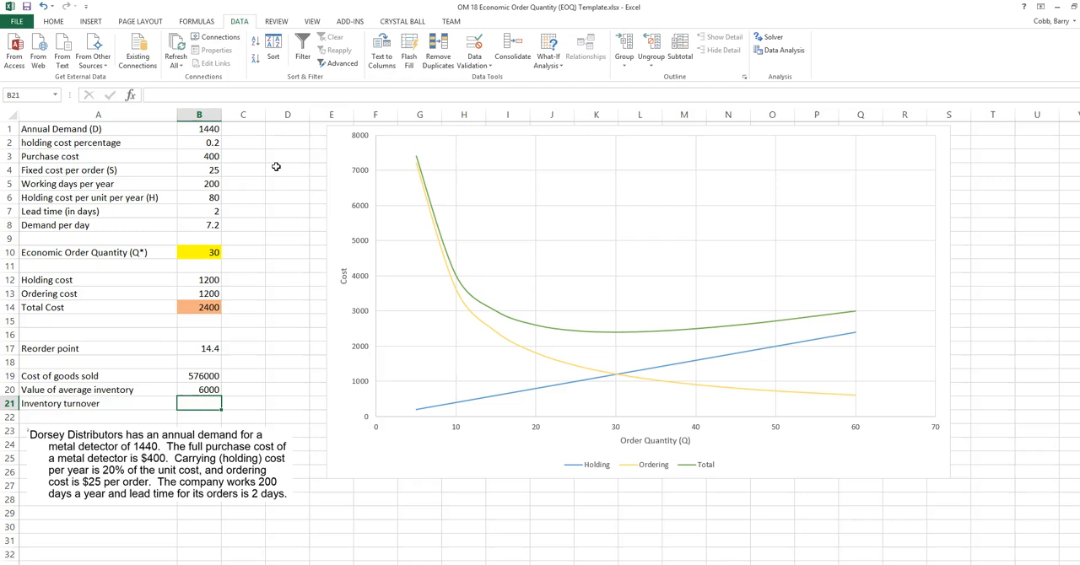
pyautogui.write('=B19/B20')
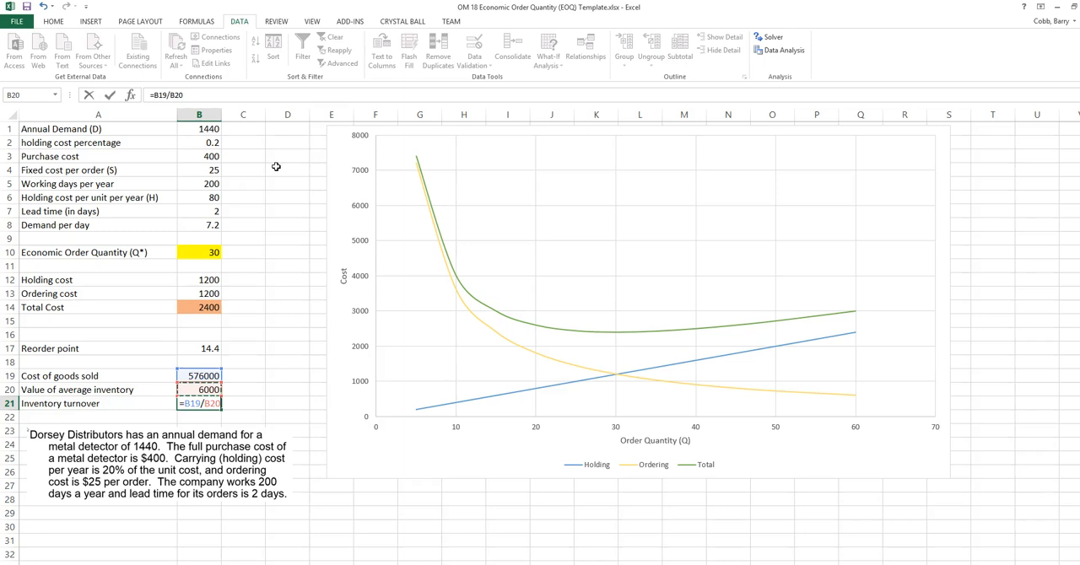
pyautogui.press('Return')
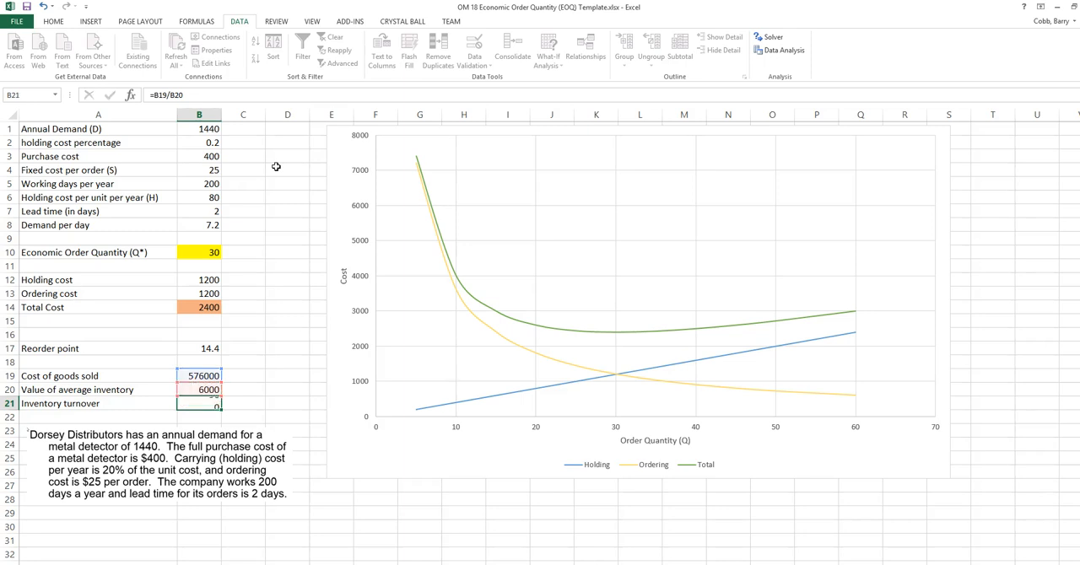
pyautogui.press('Return')
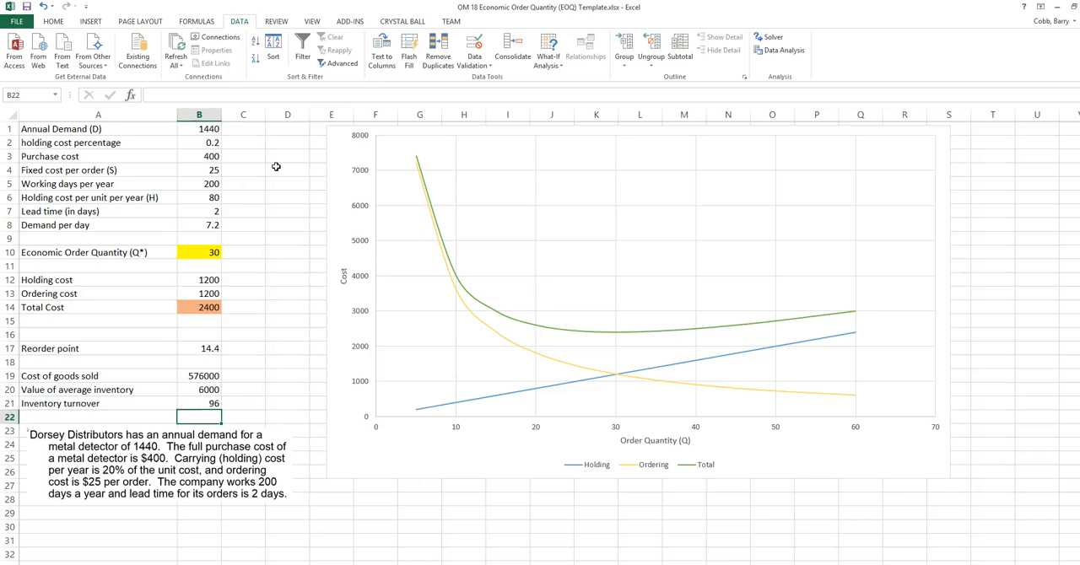